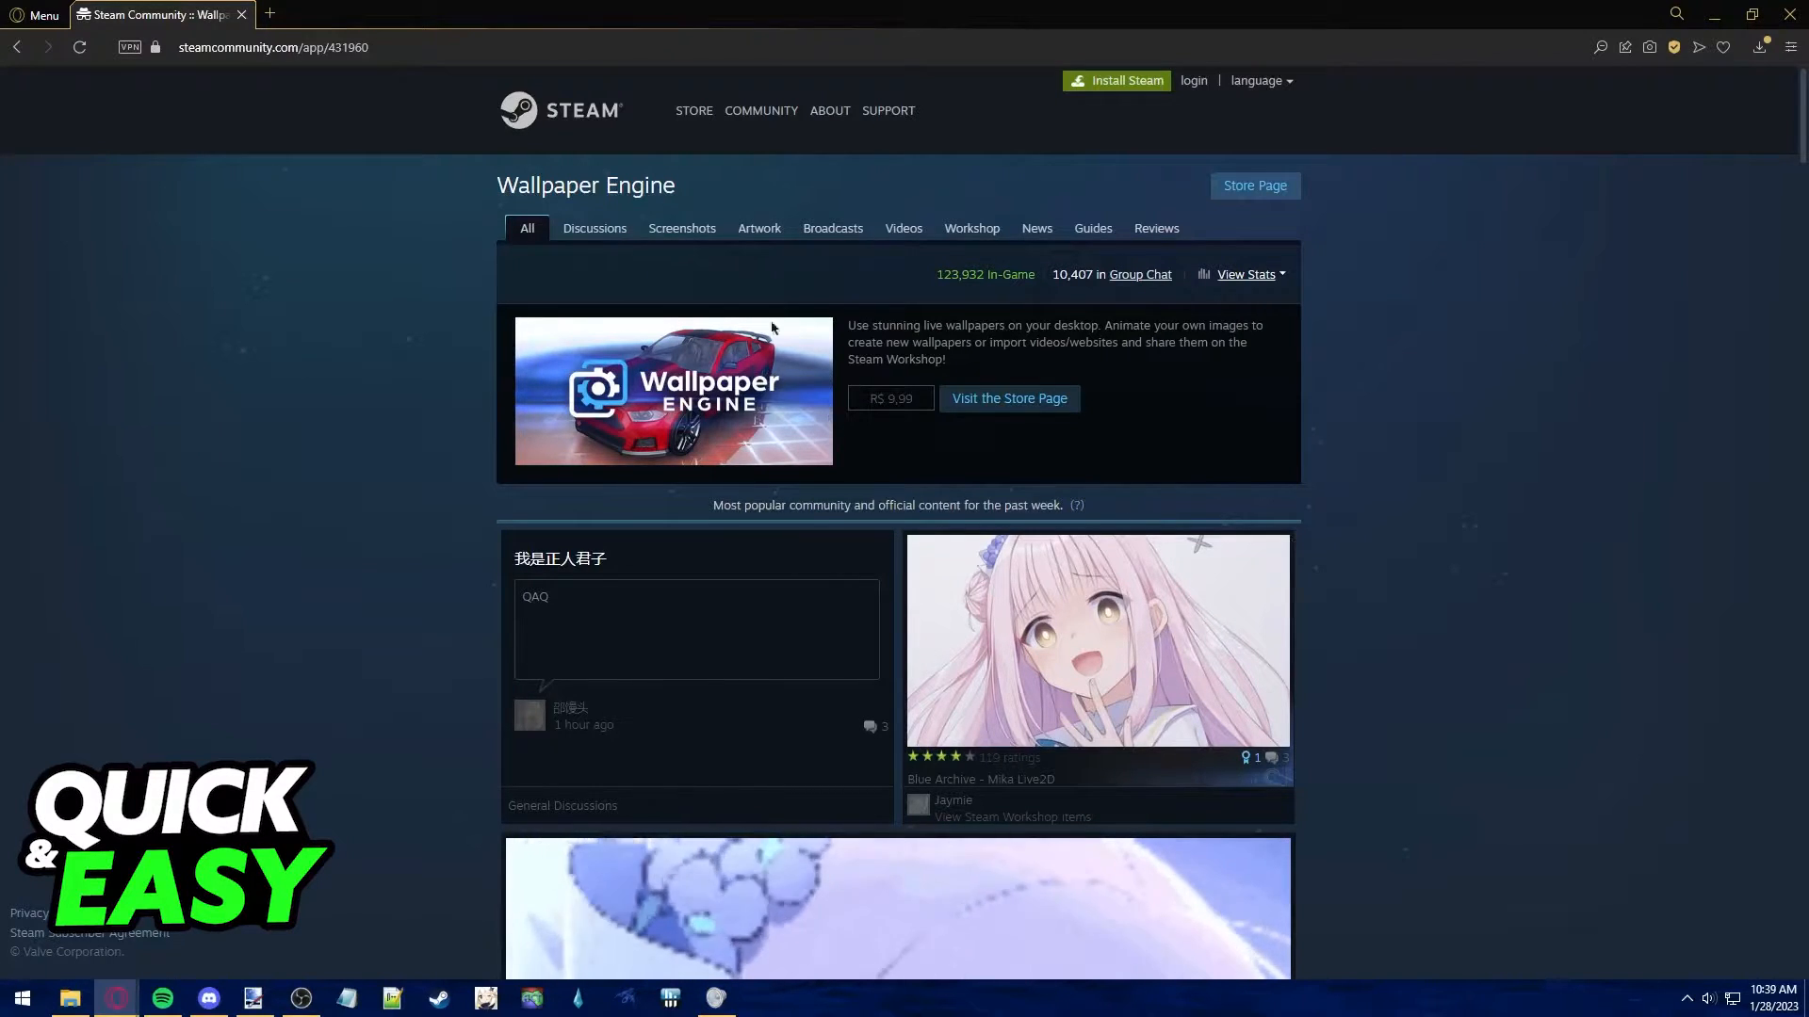
pyautogui.moveTo(961, 273)
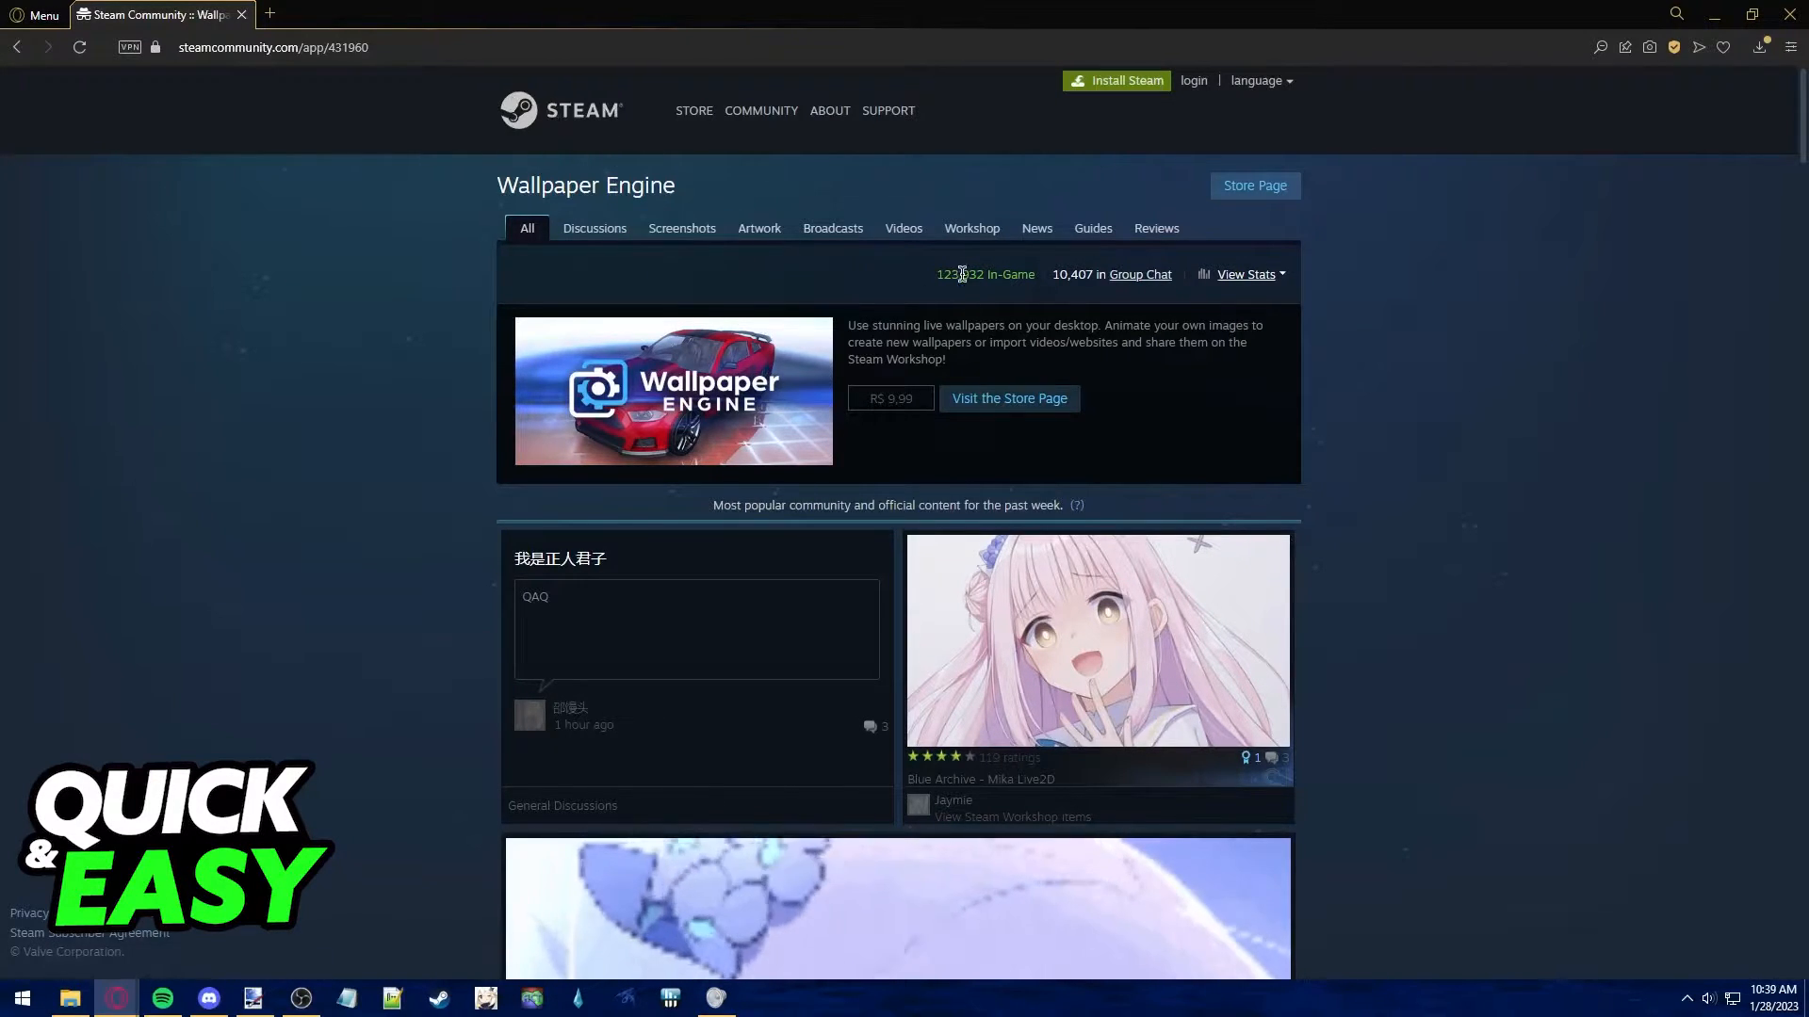
# Go to the Workshop section of the Wallpaper Engine community hub
pyautogui.click(971, 227)
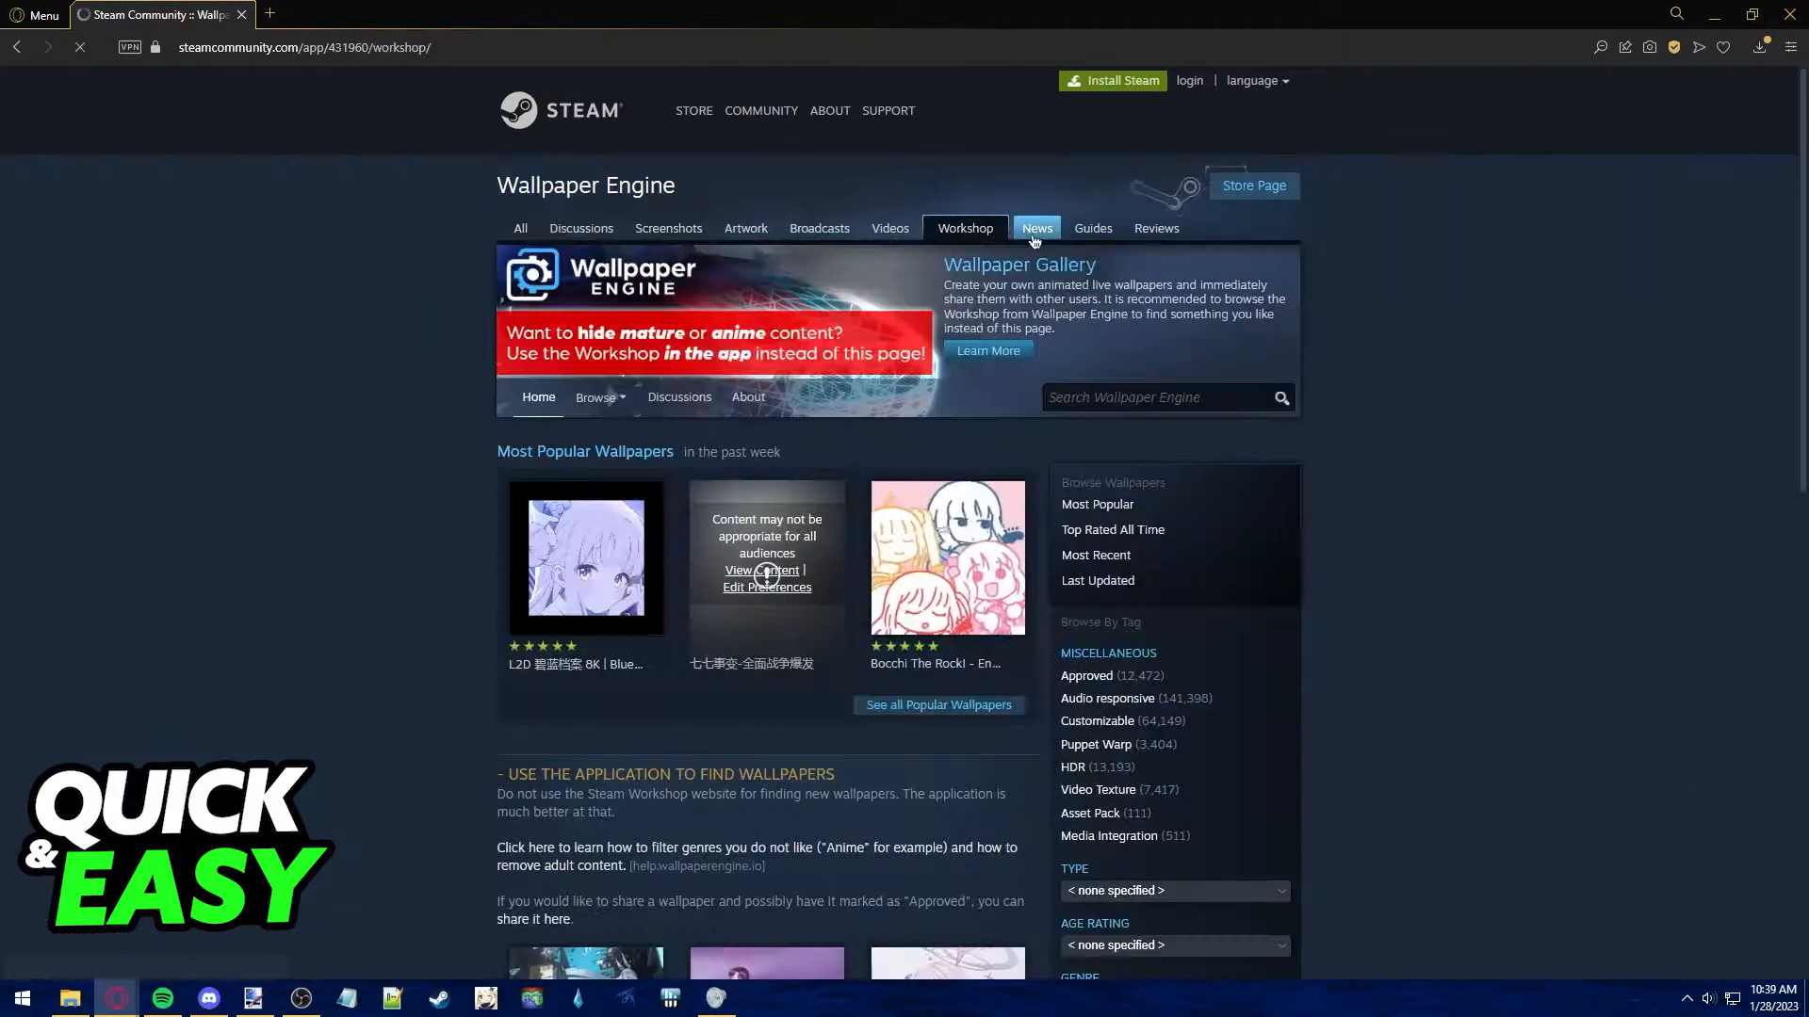
# Search the Workshop for 'spotify wallpep' to find Spotify Wallpaper 2
pyautogui.click(1151, 397)
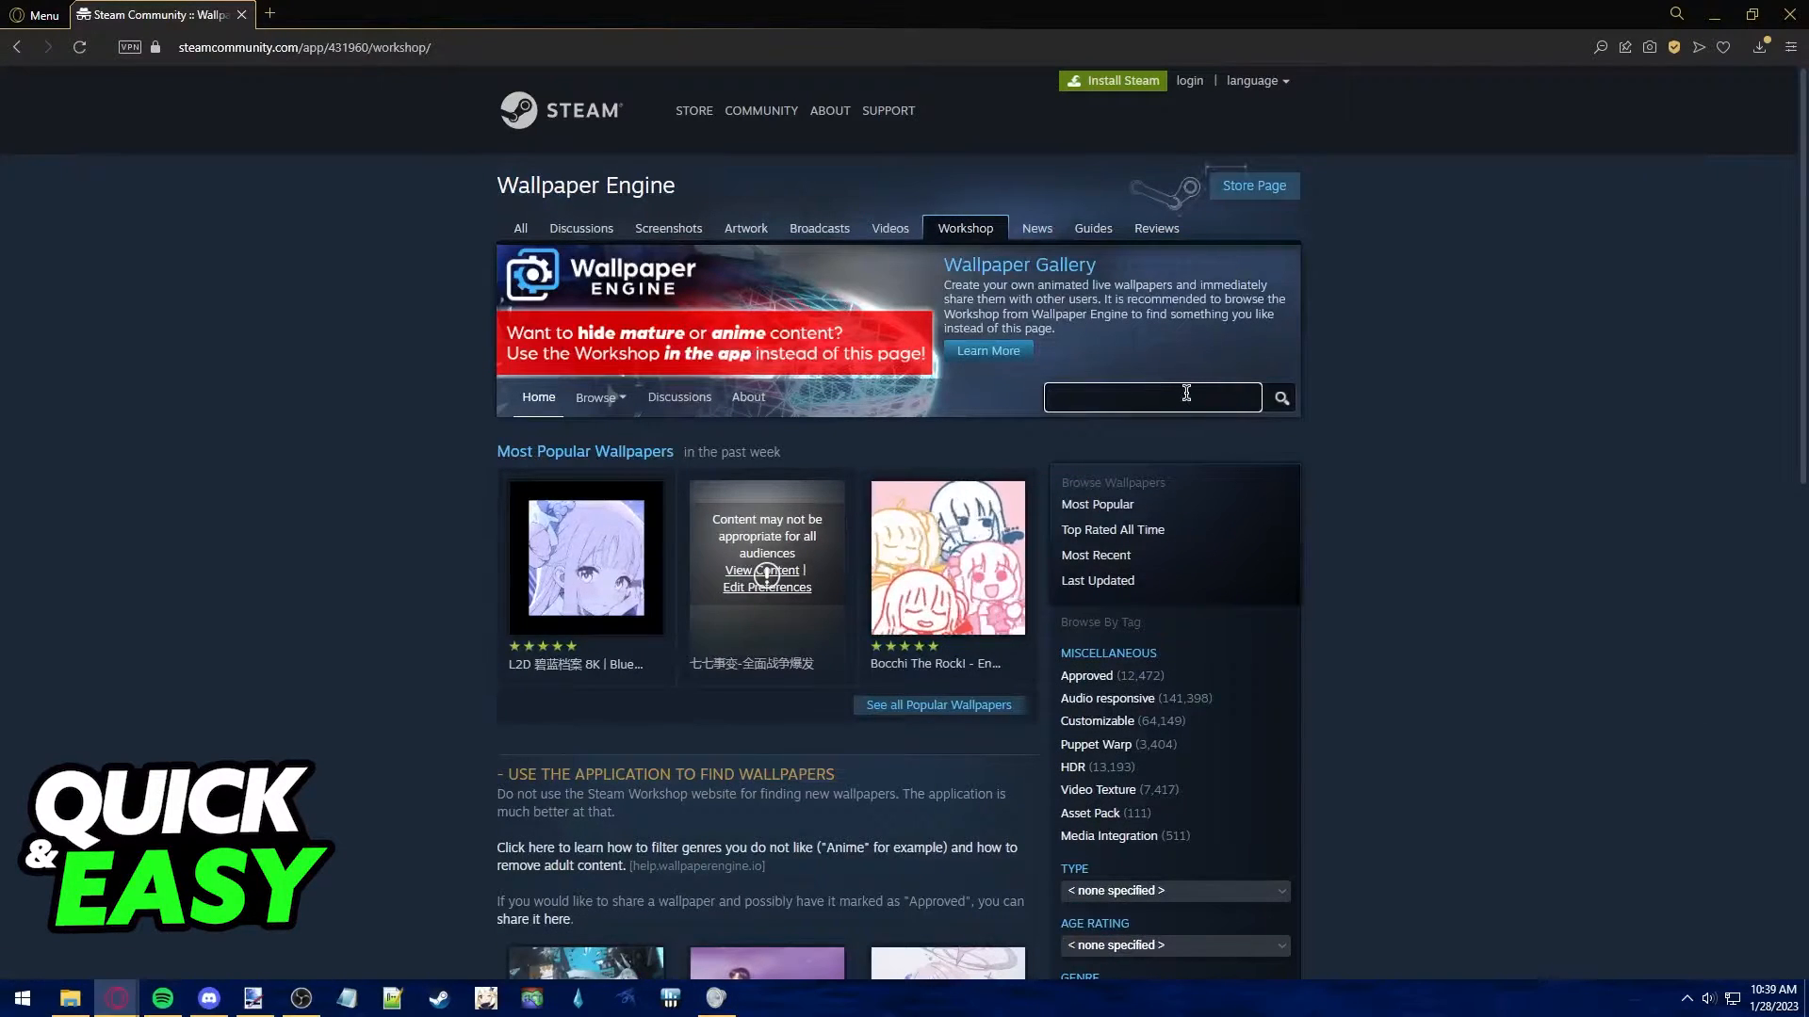
pyautogui.write('spotify wallpep')
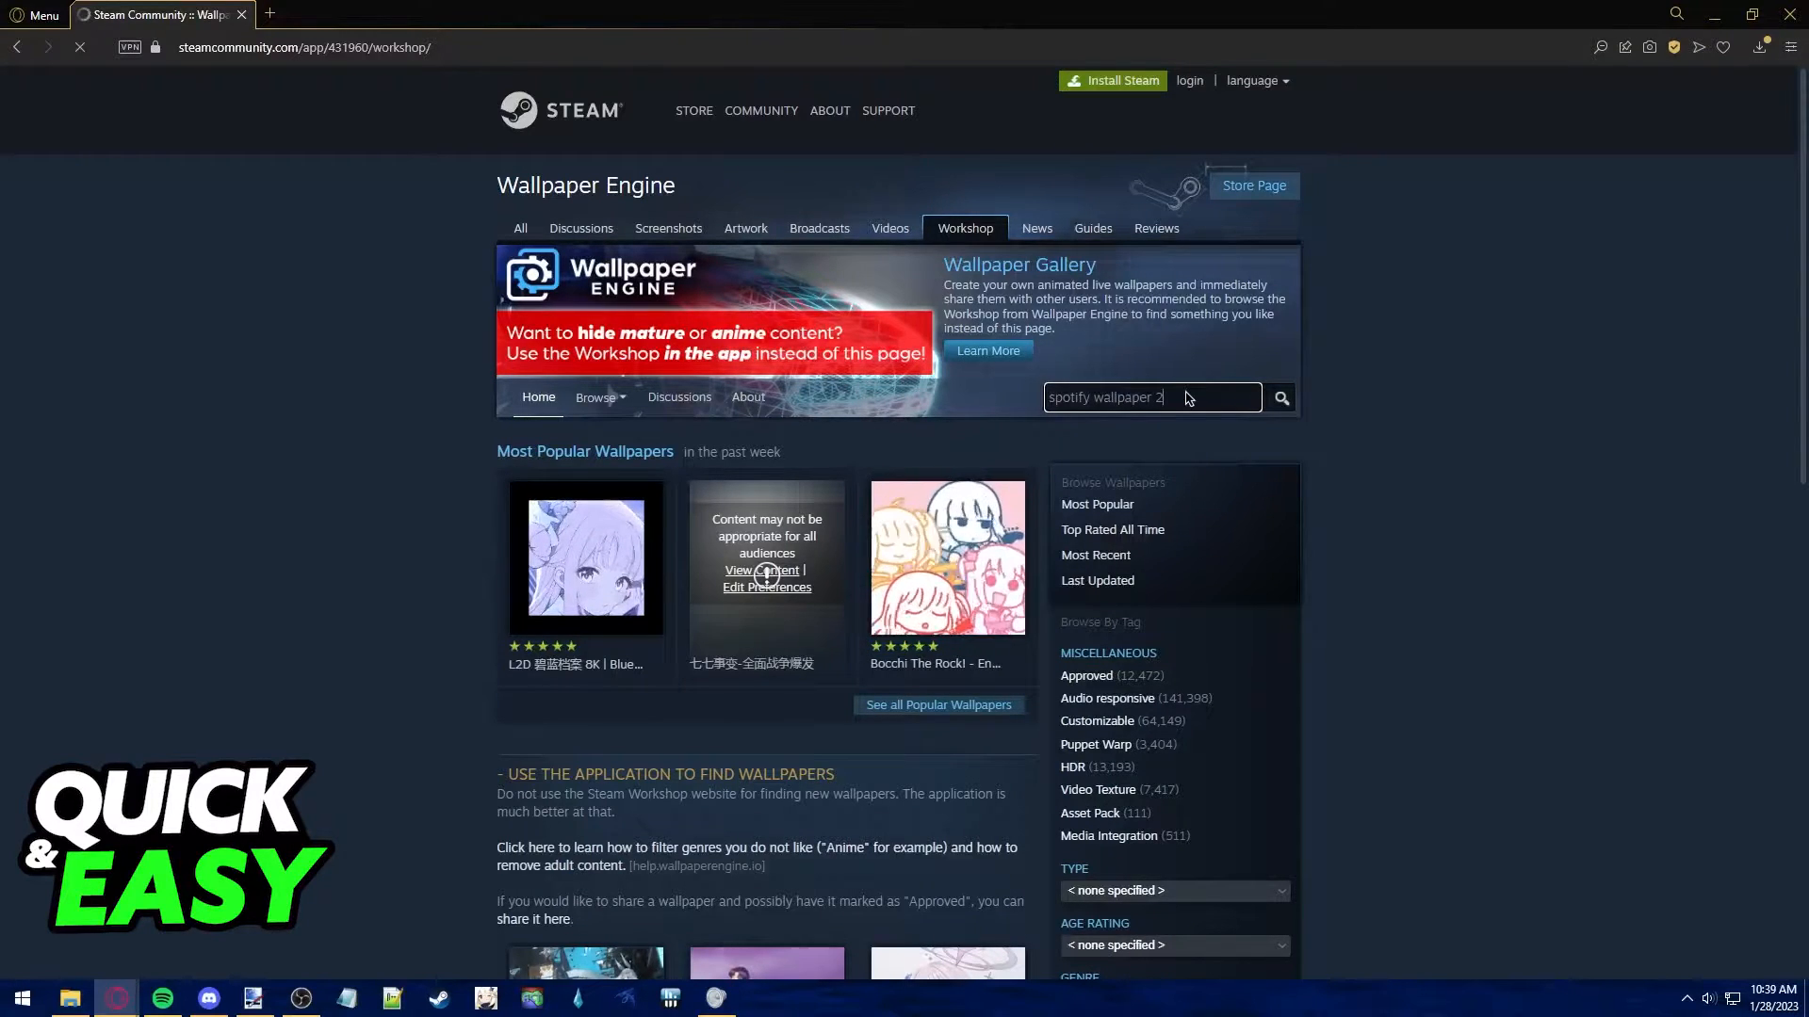
pyautogui.click(1279, 398)
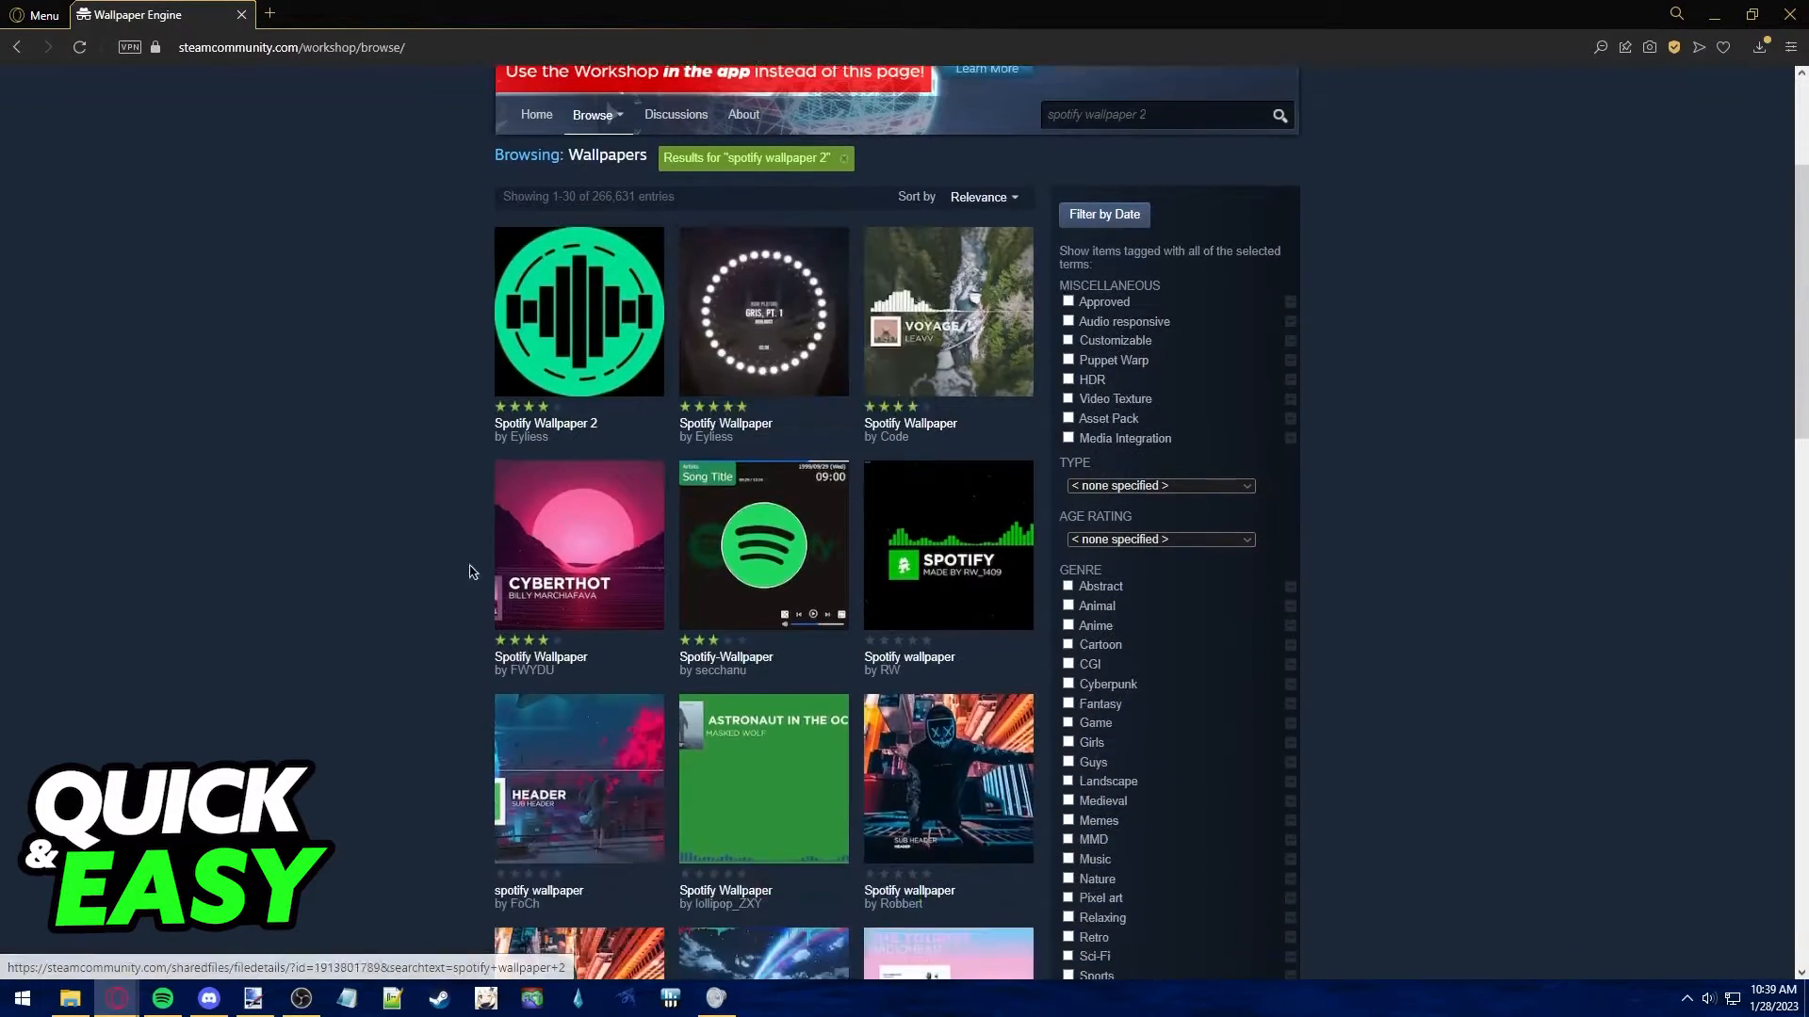
pyautogui.moveTo(573, 431)
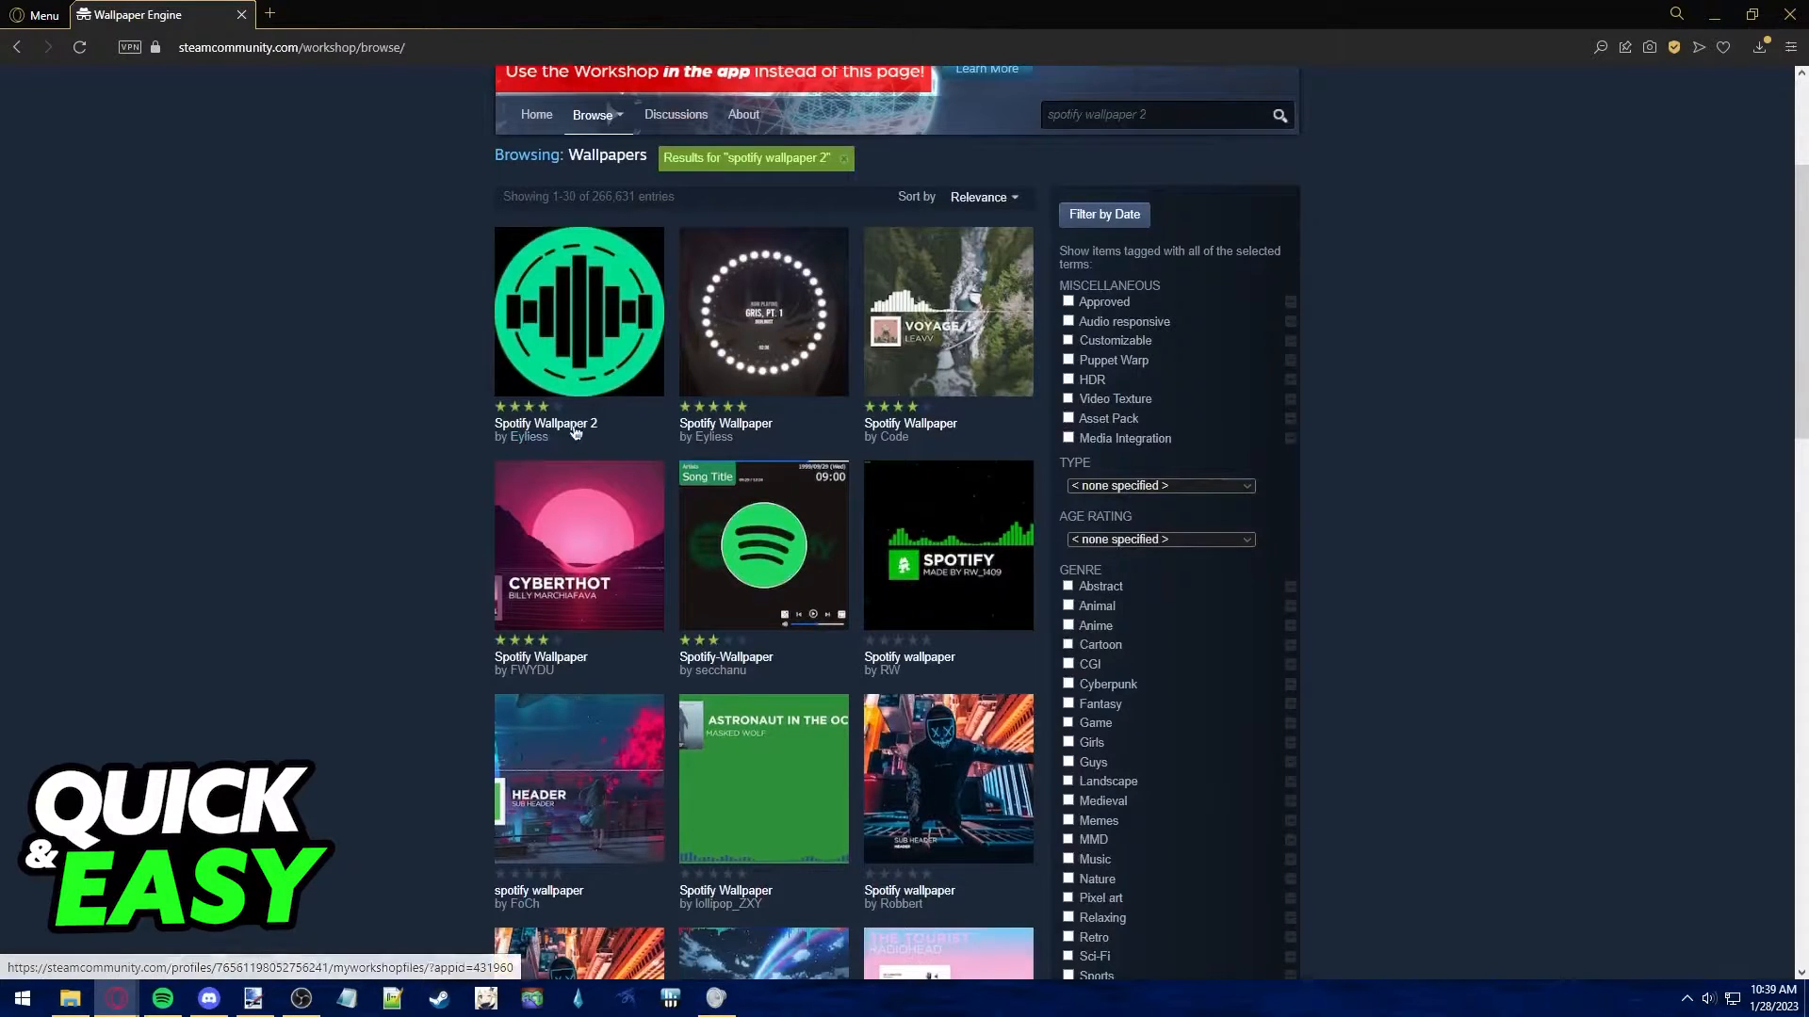
# Bring up the Spotify Wallpaper 2 item and view its second and third preview images
pyautogui.click(578, 312)
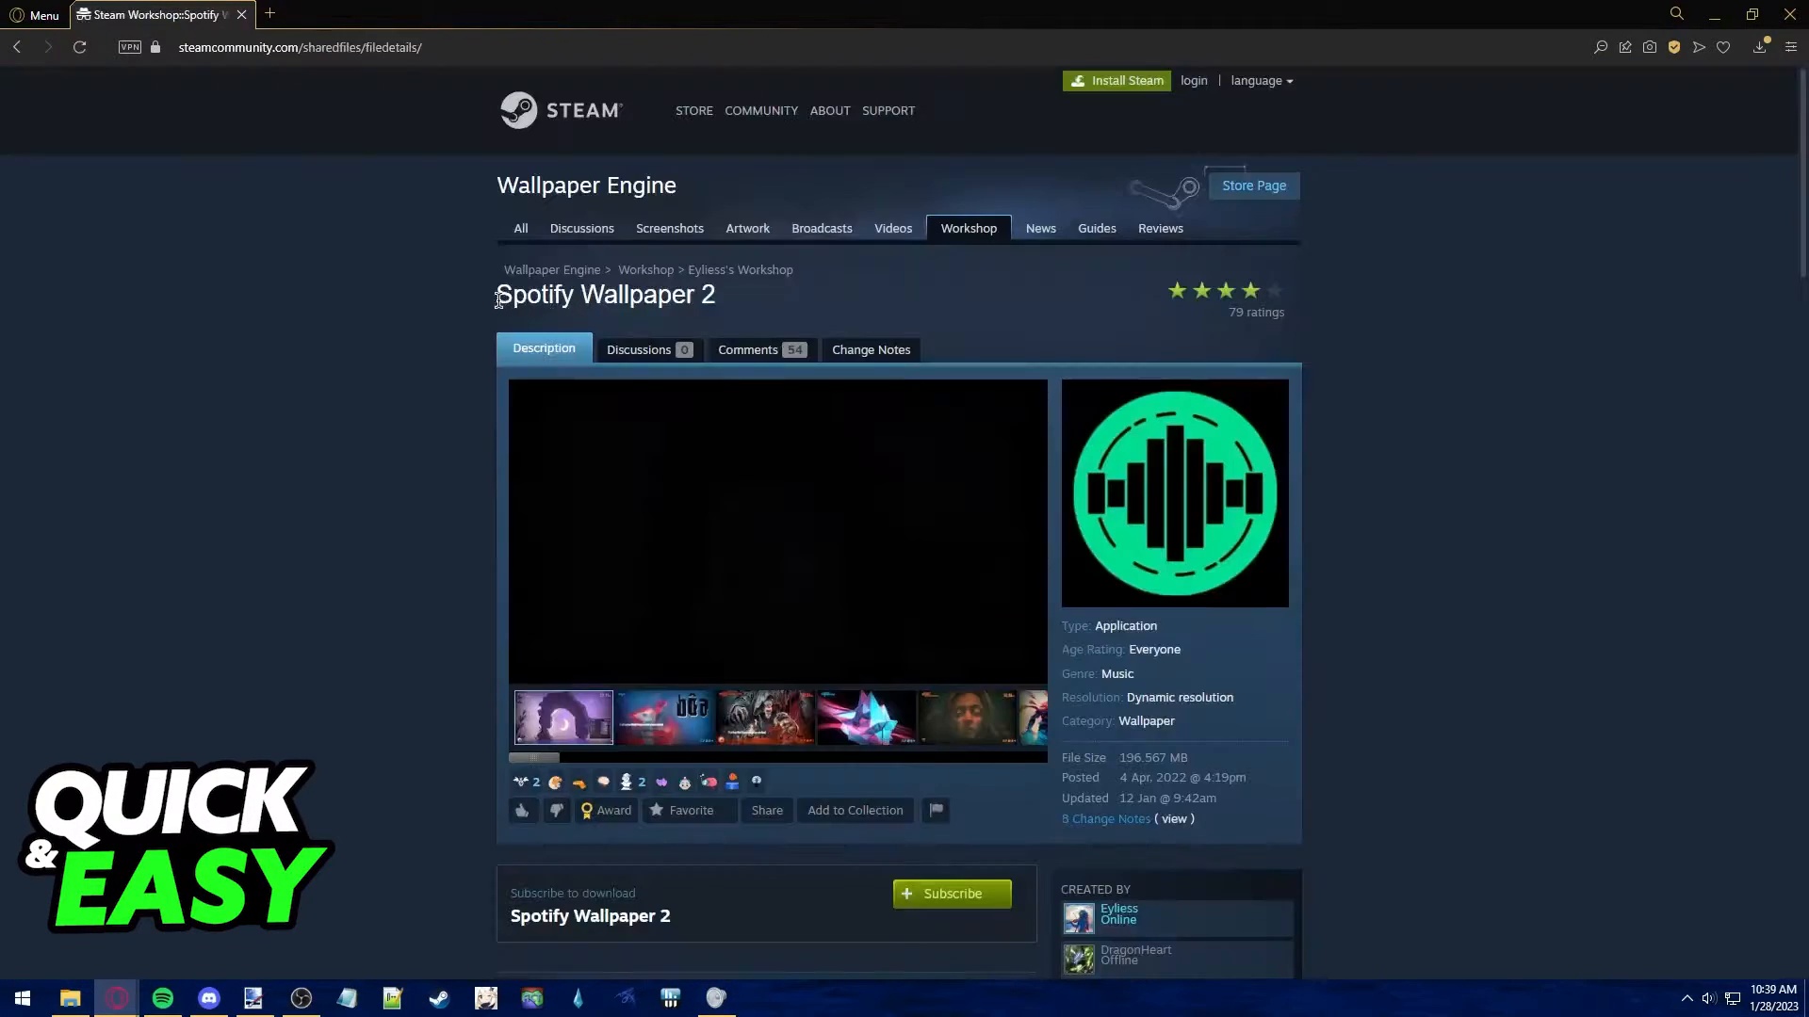
pyautogui.click(664, 715)
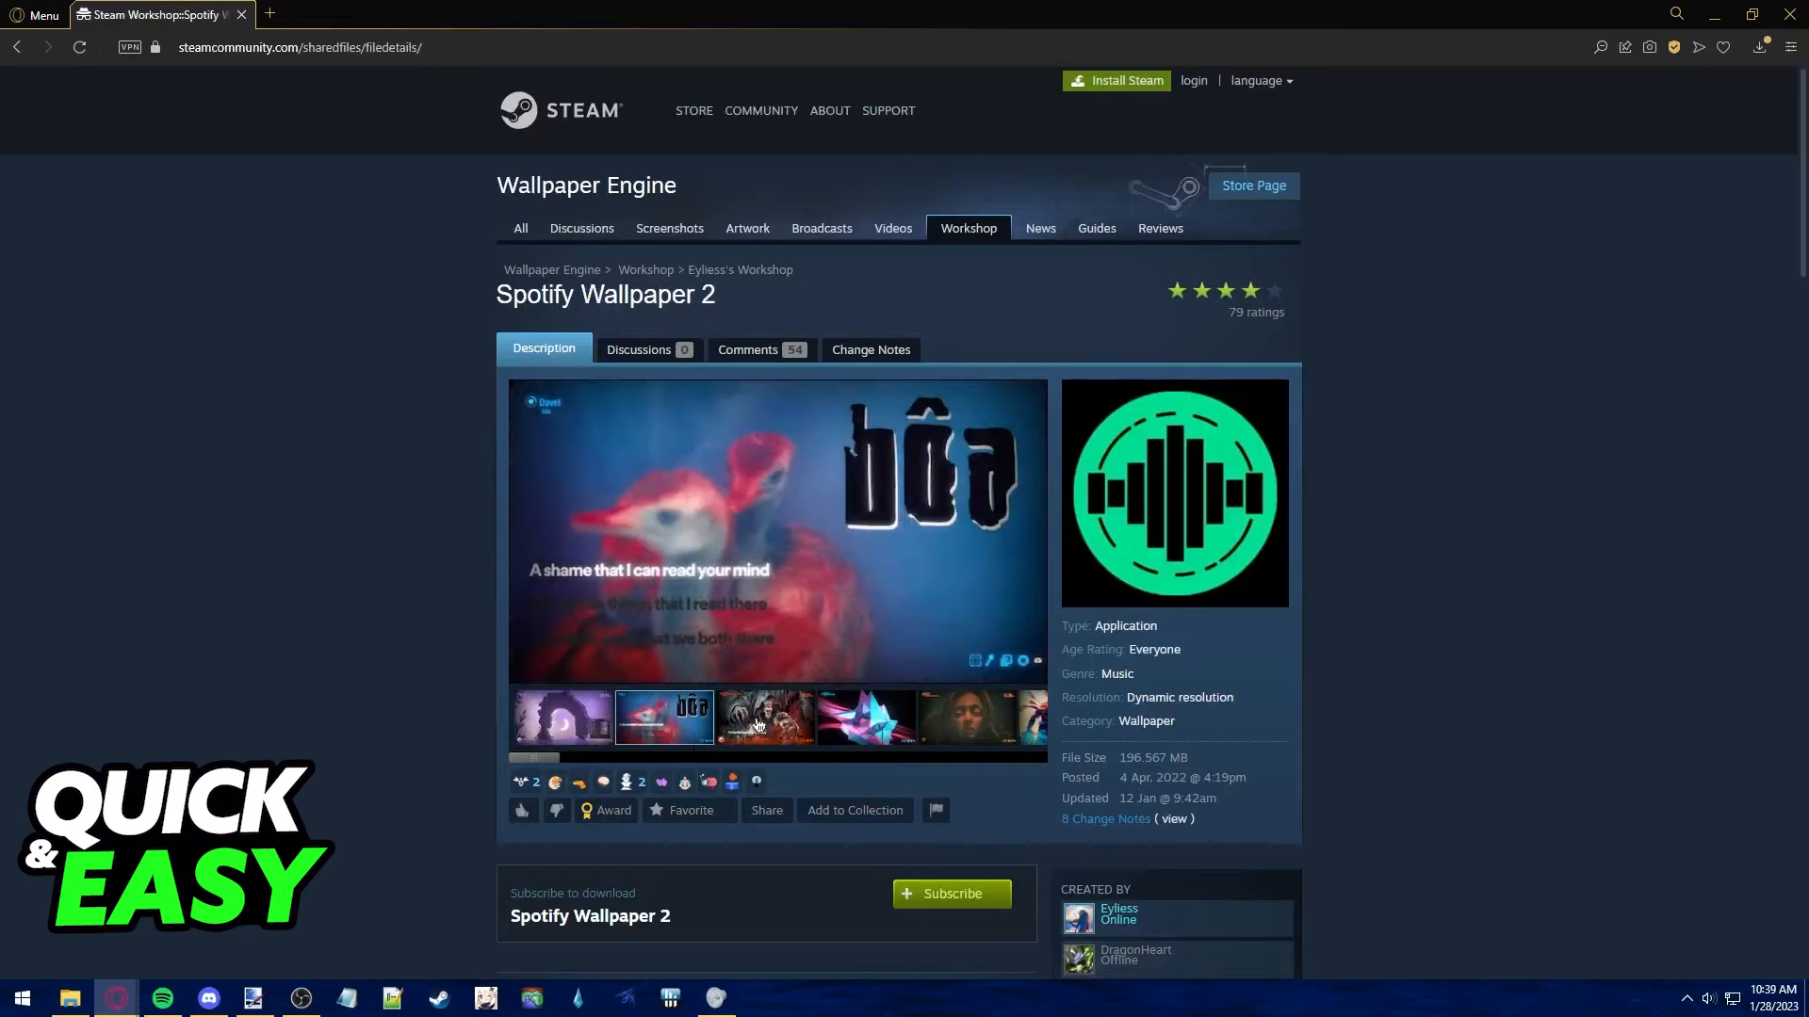
pyautogui.click(765, 716)
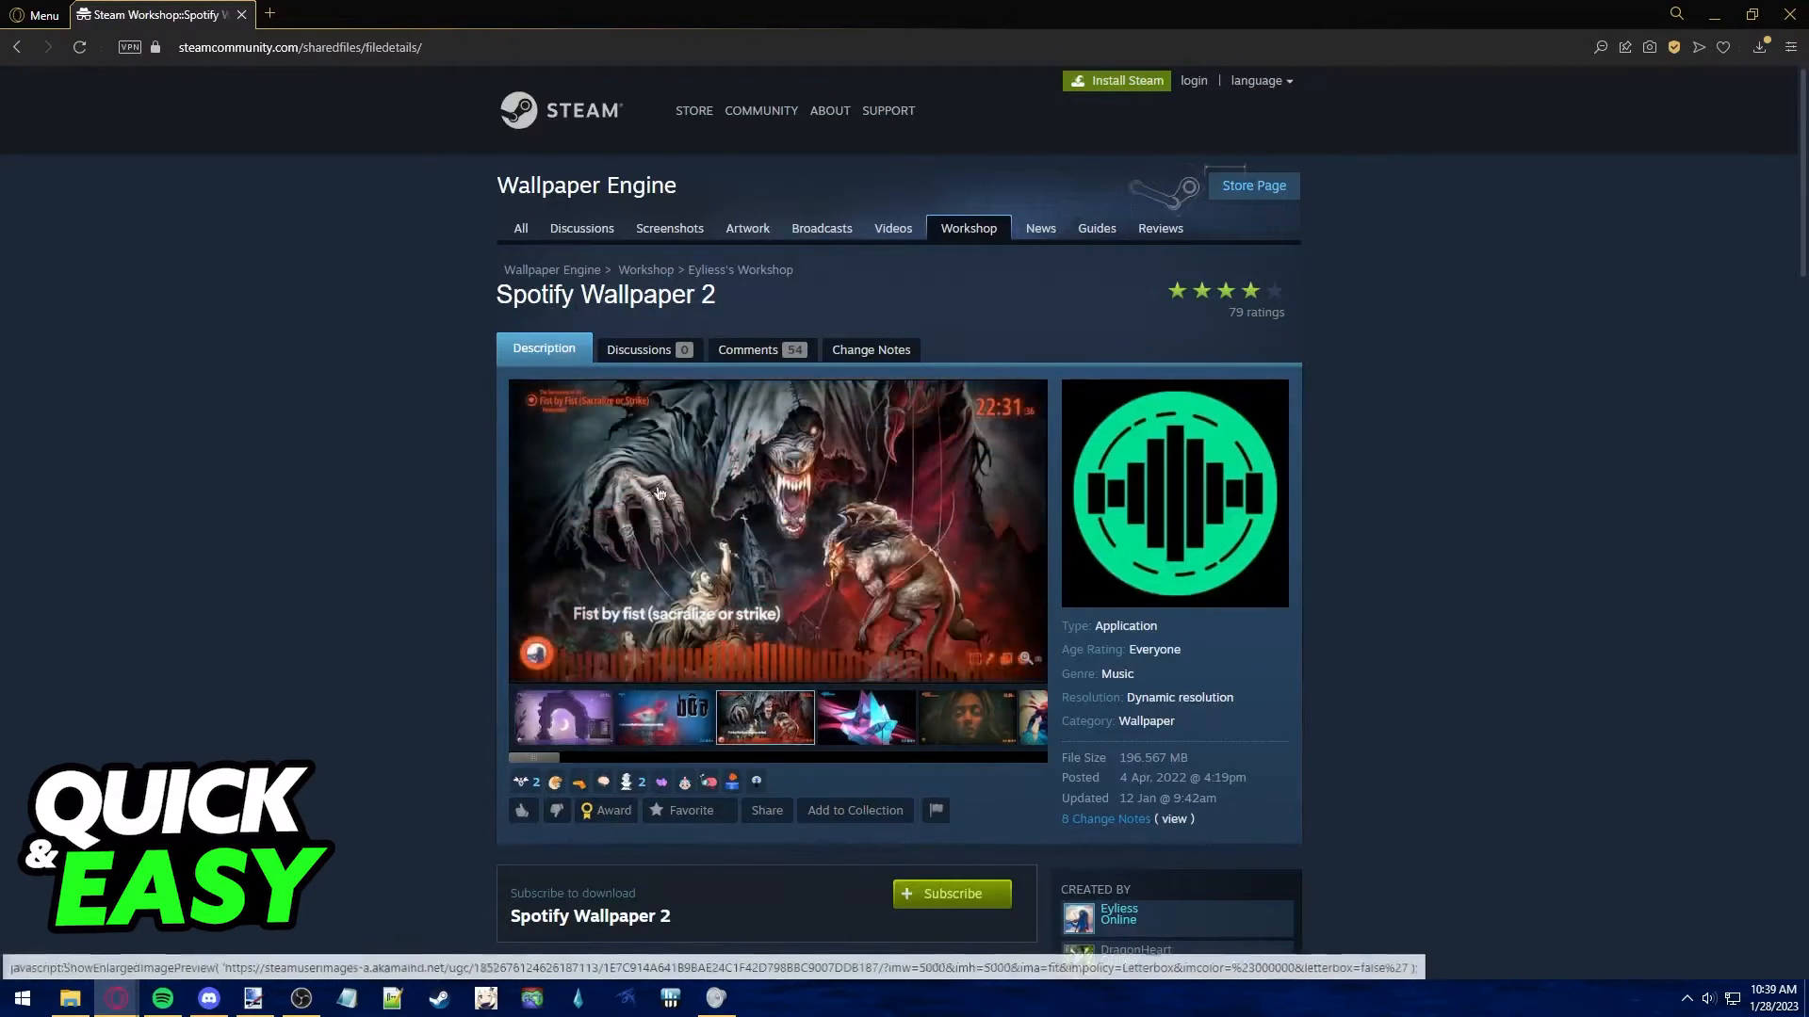
# Enlarge a preview image, dismiss it, and return to the first preview
pyautogui.click(850, 718)
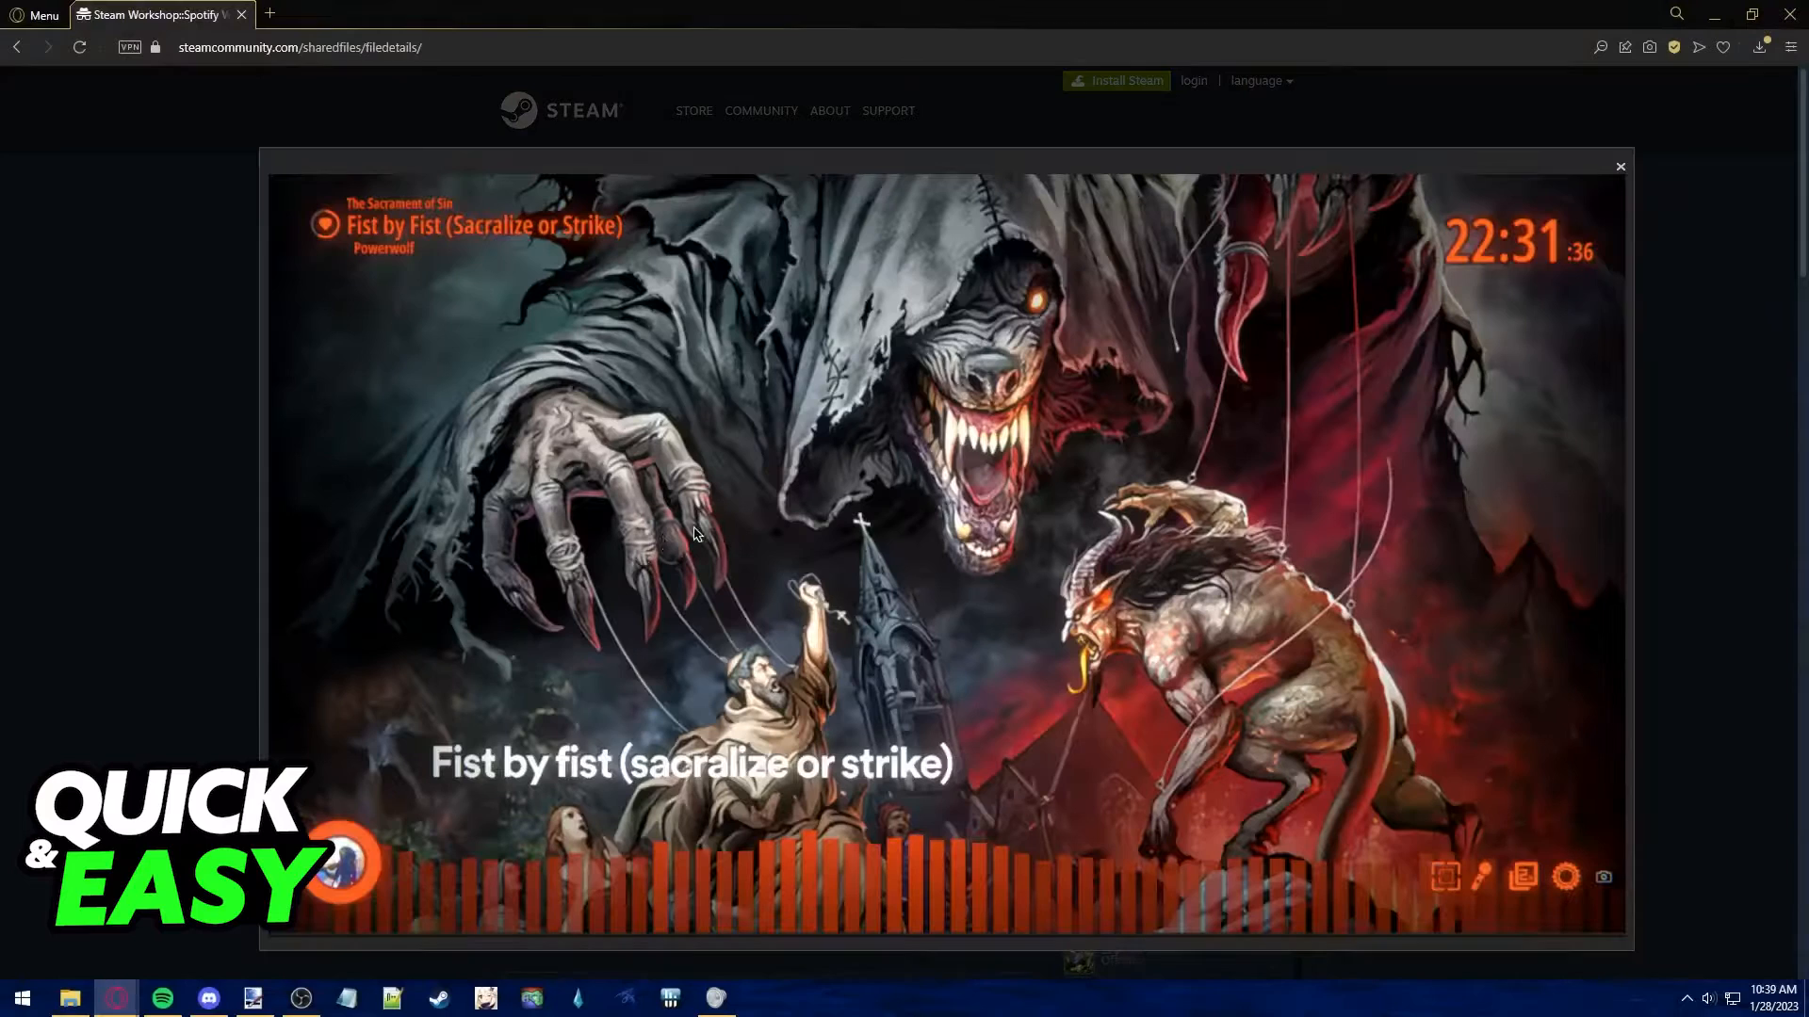
pyautogui.click(1618, 166)
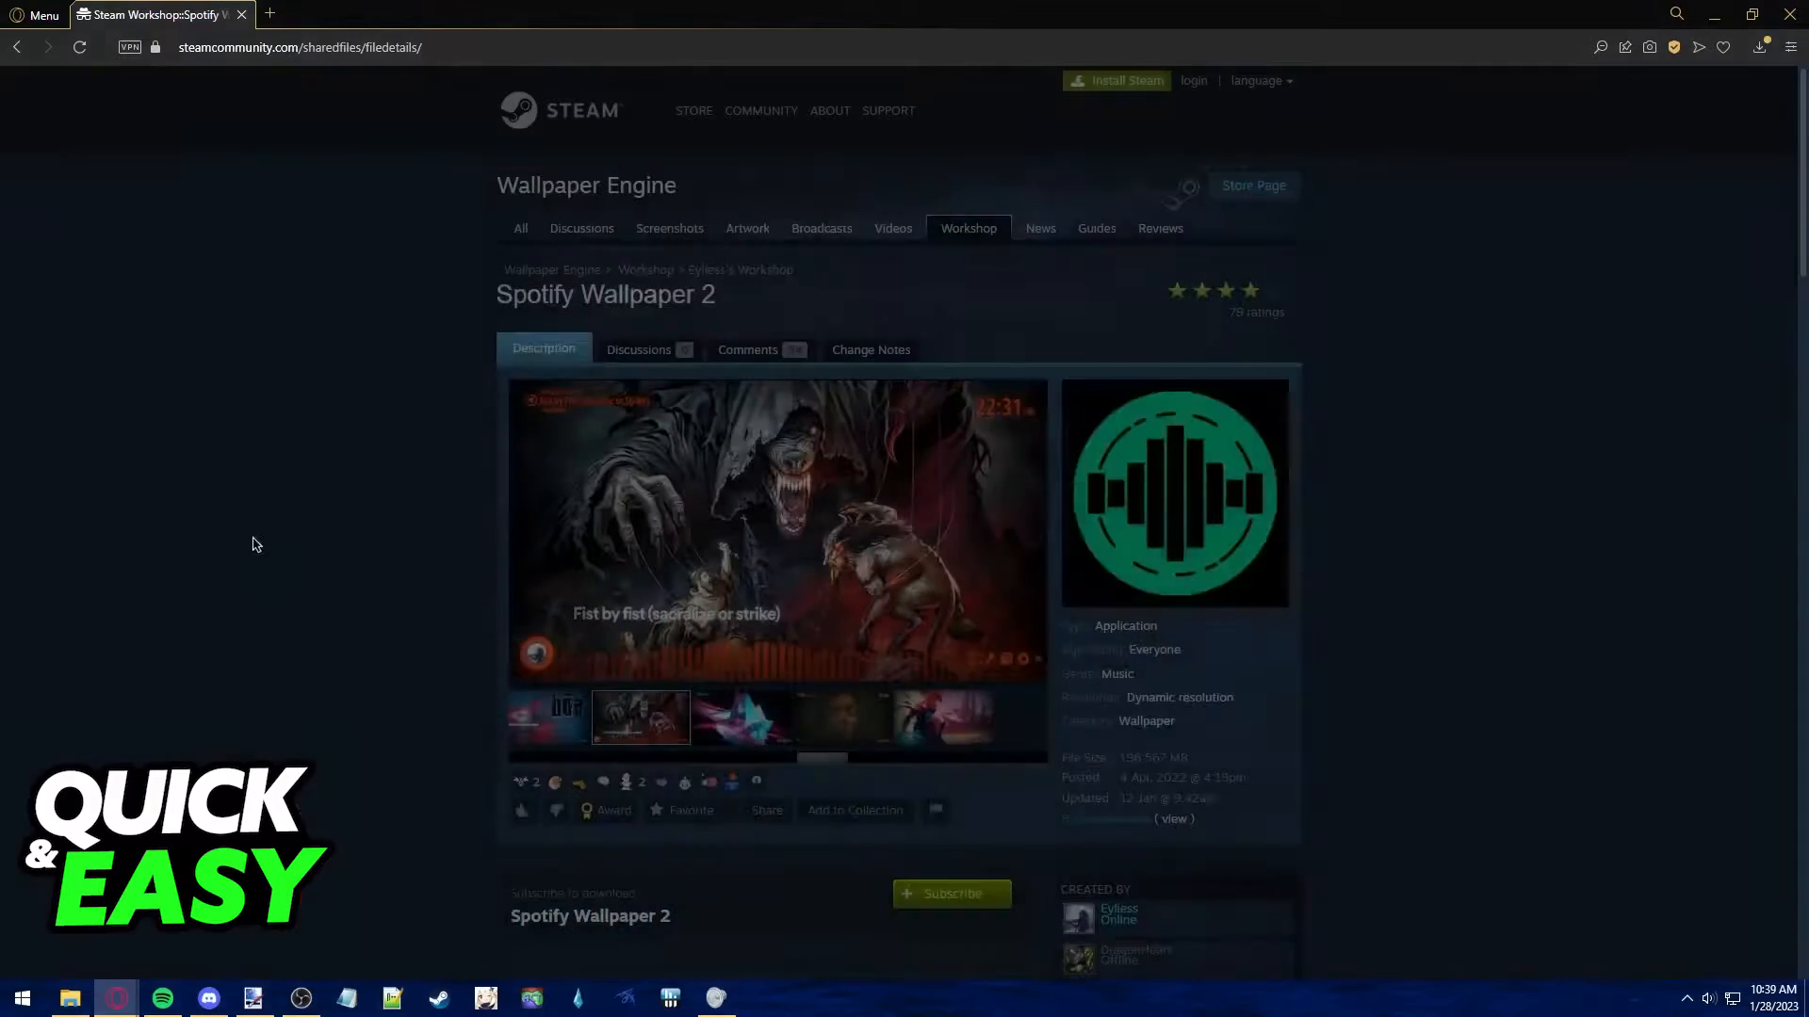
pyautogui.click(842, 715)
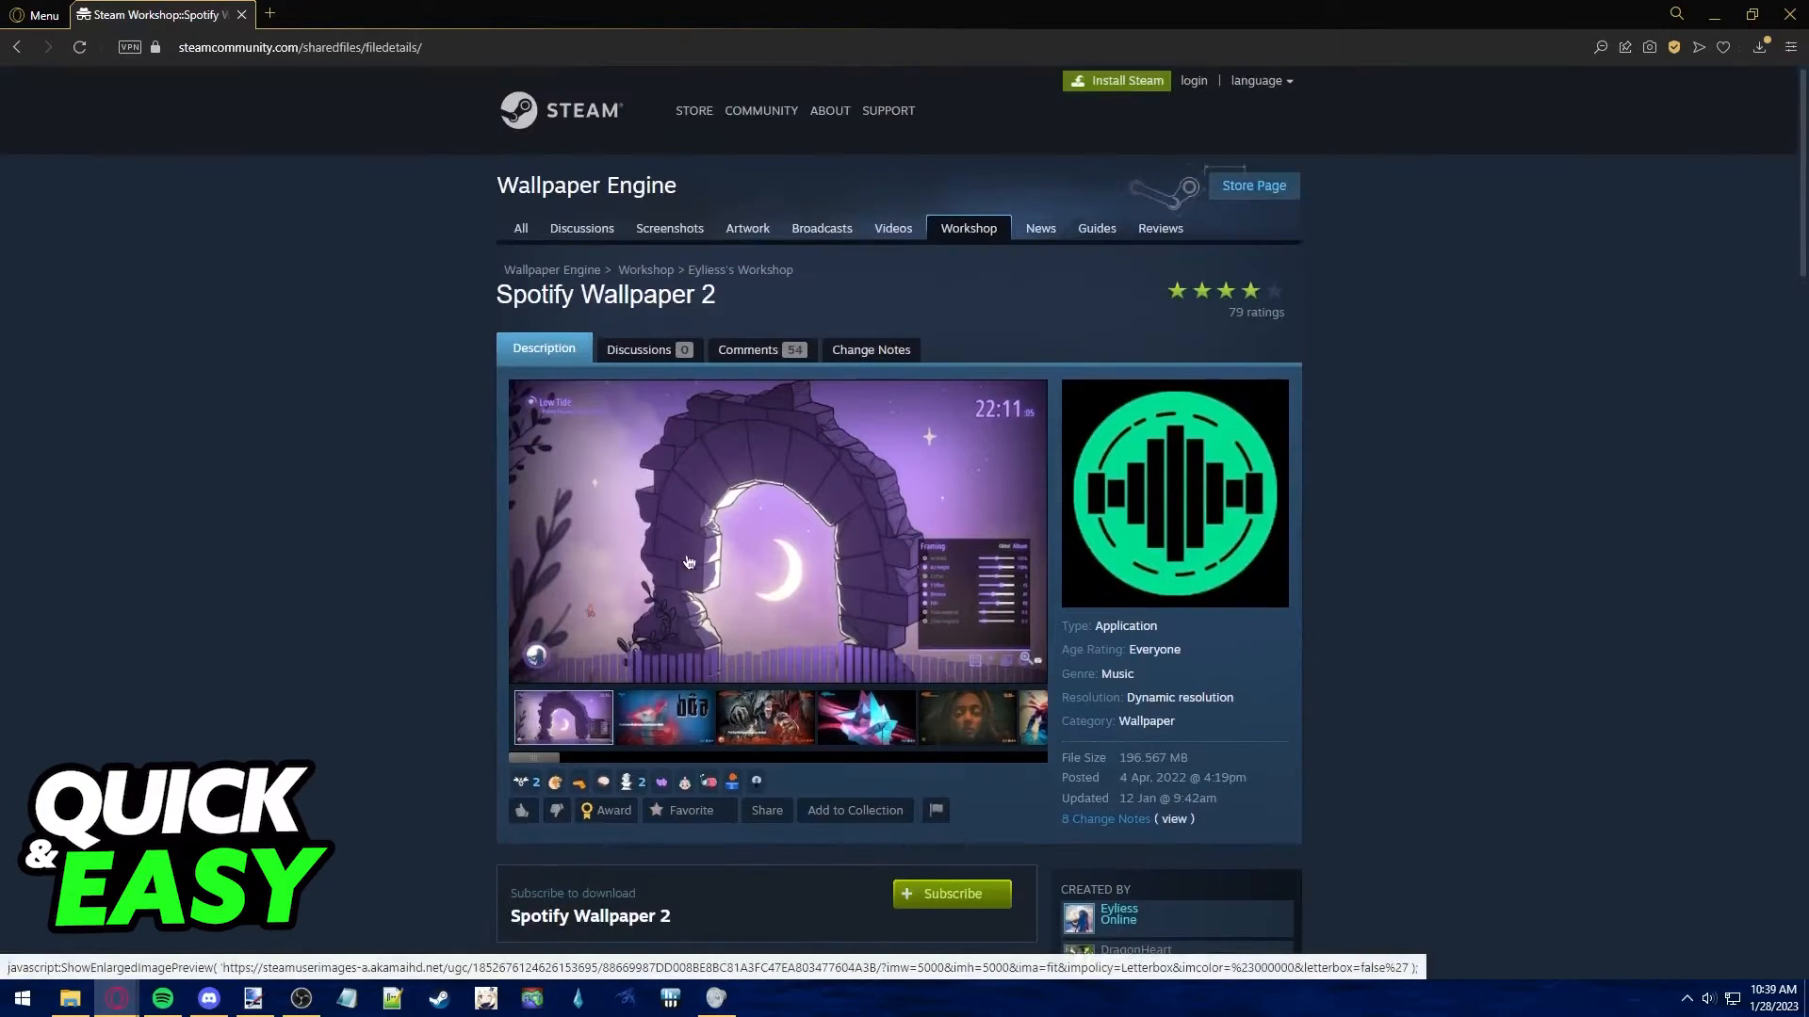
pyautogui.scroll(-3)
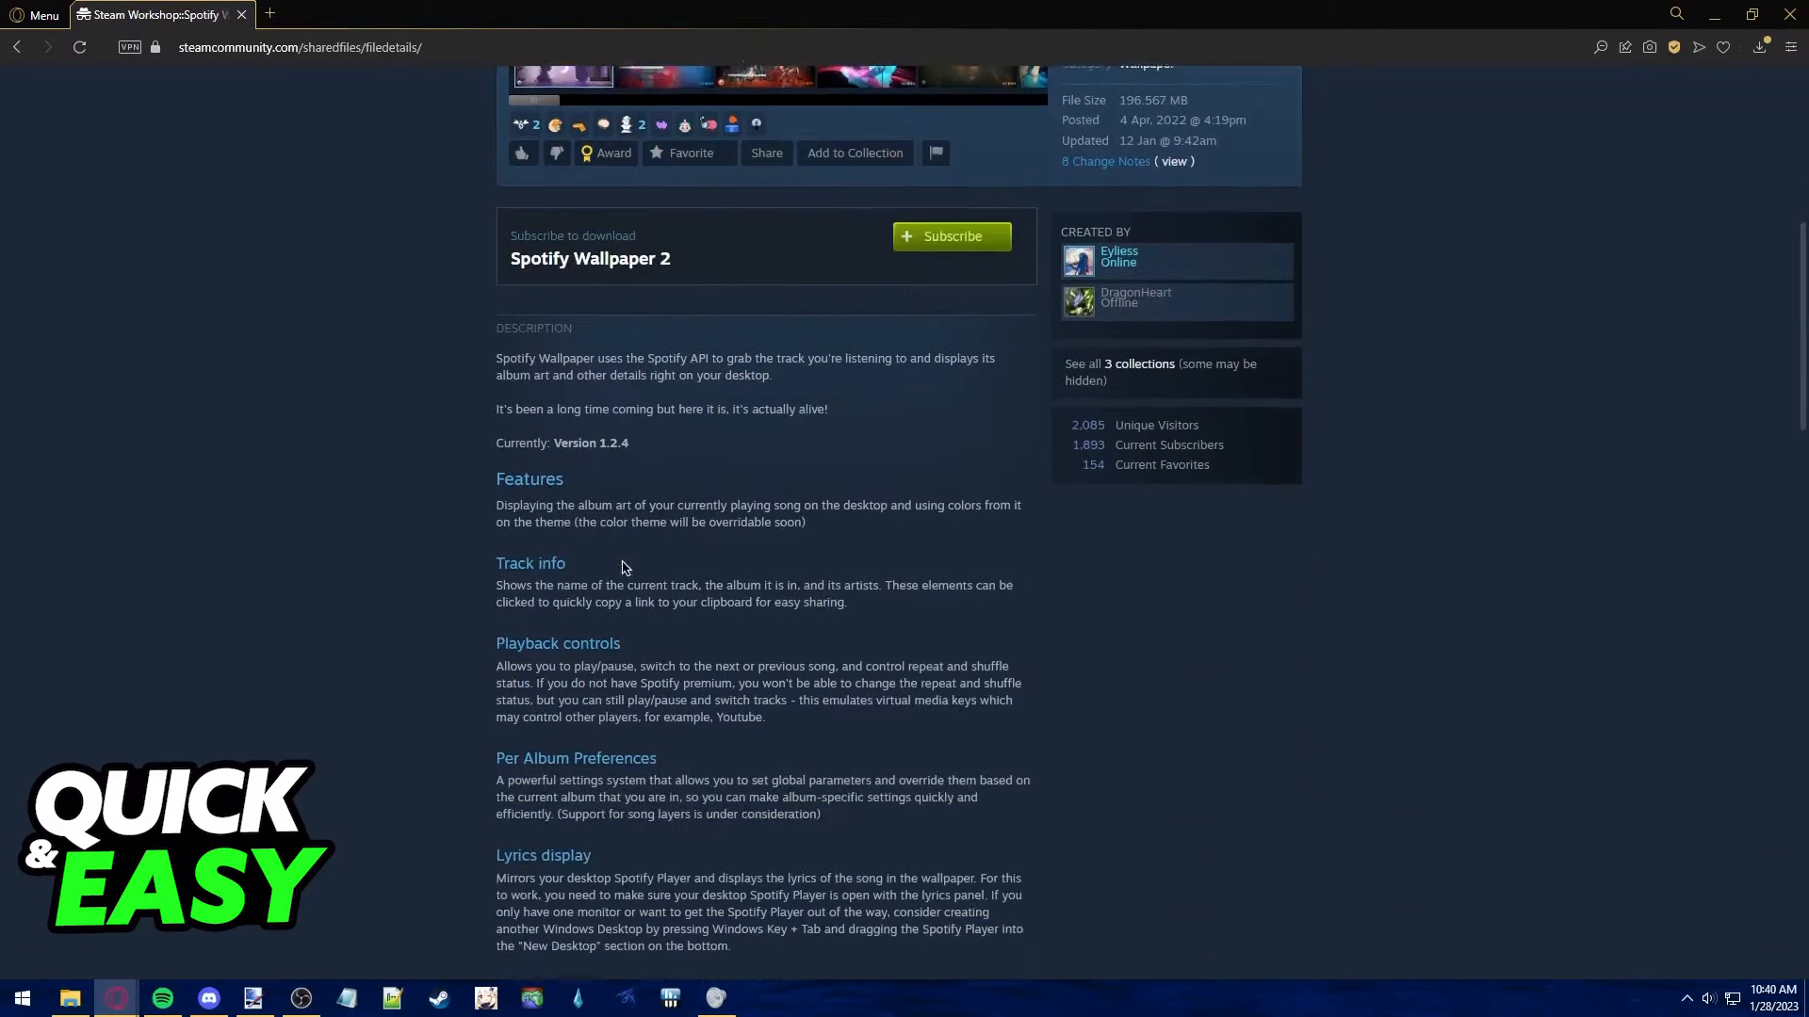
pyautogui.scroll(3)
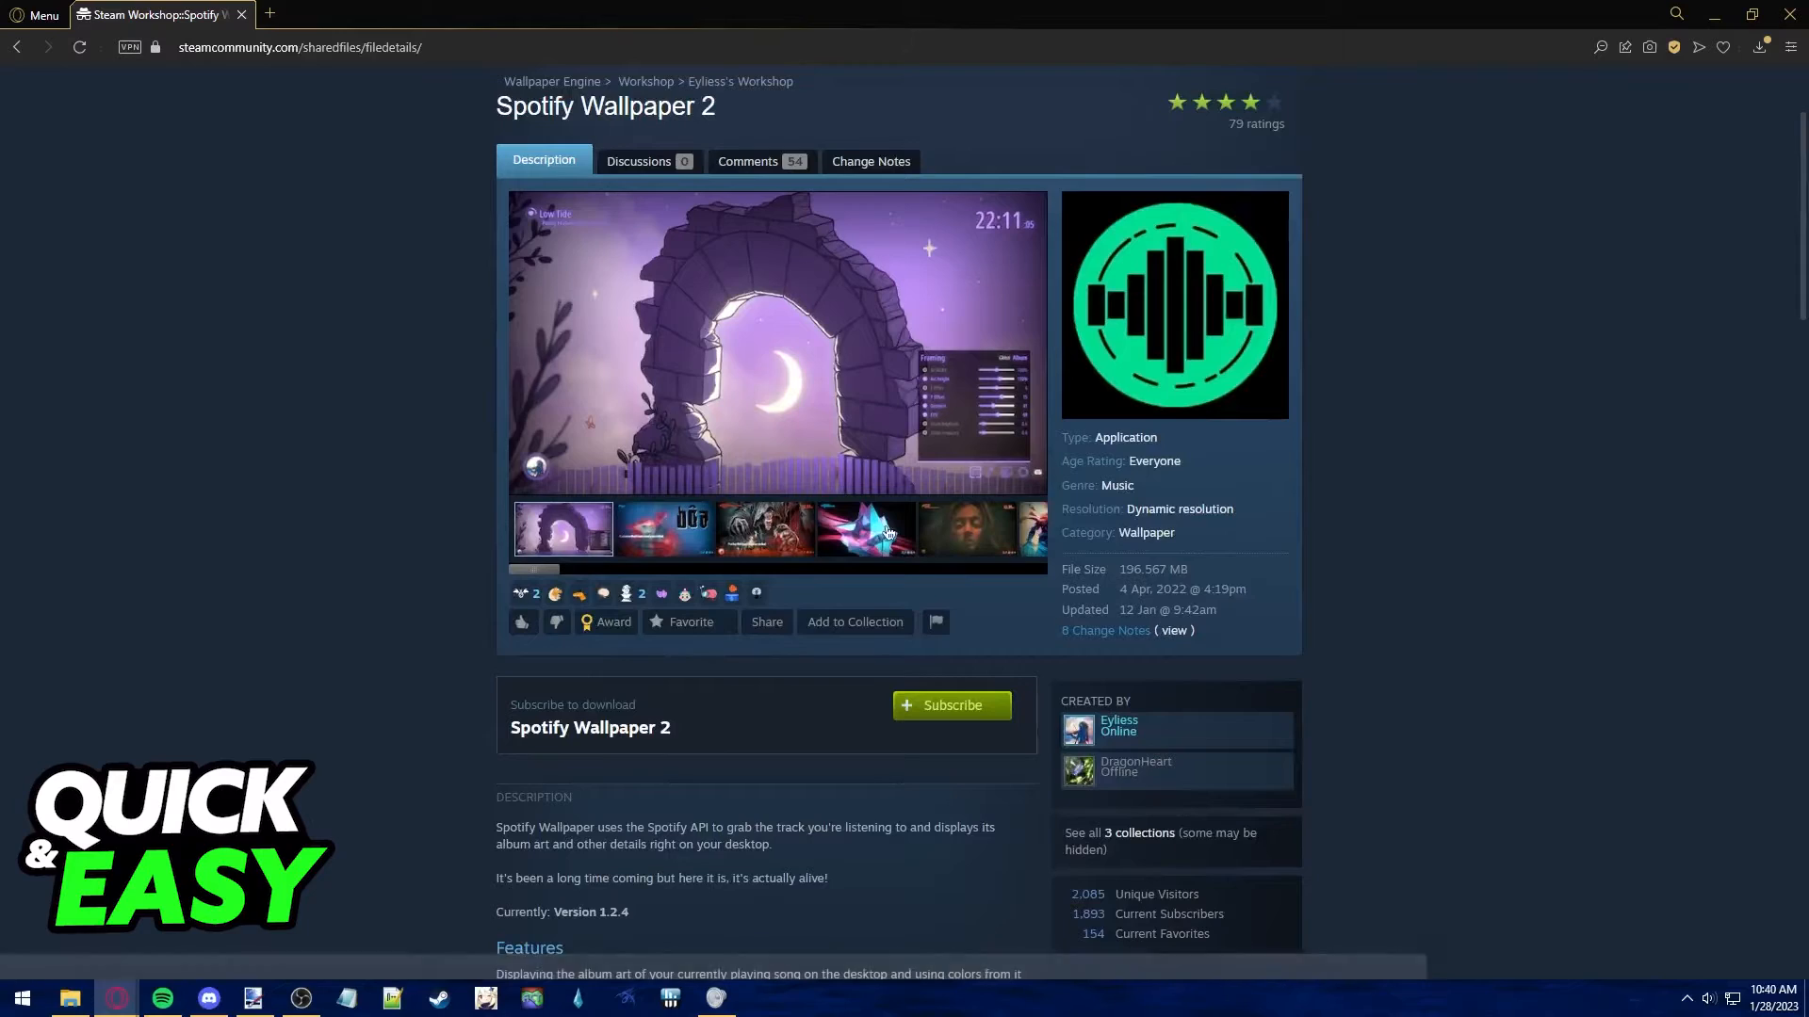
pyautogui.click(779, 345)
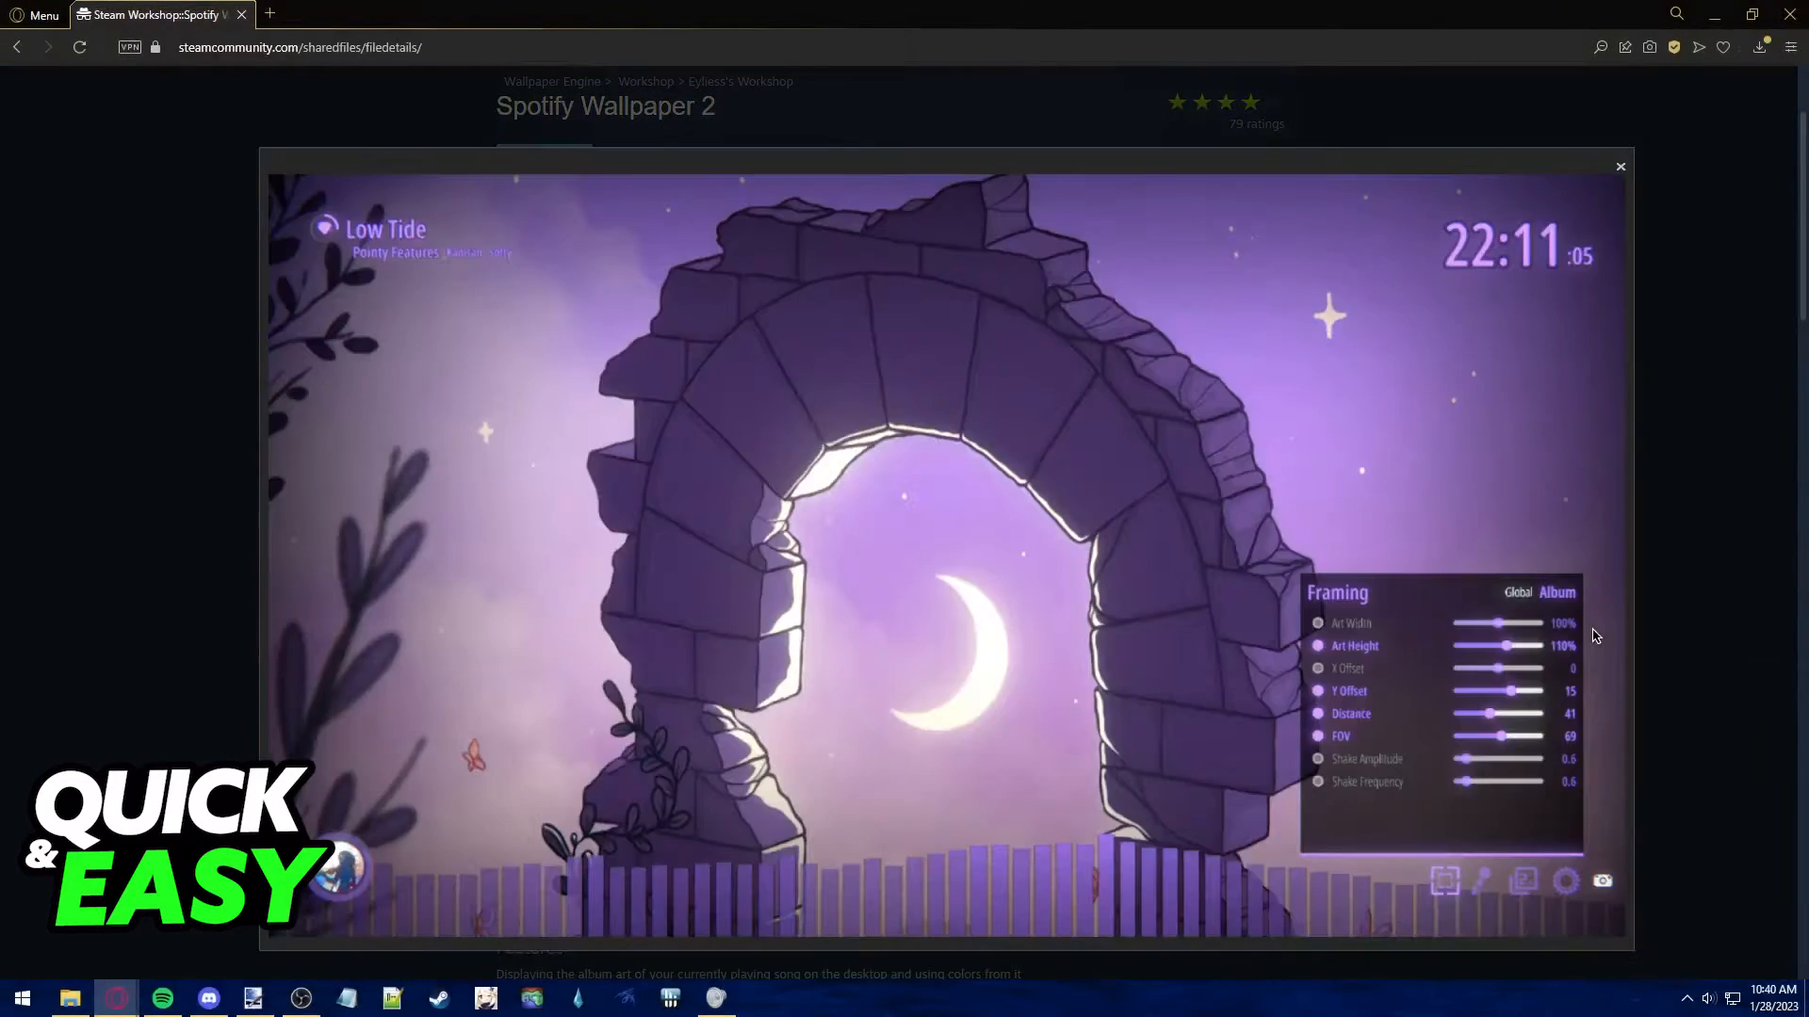
pyautogui.click(1619, 166)
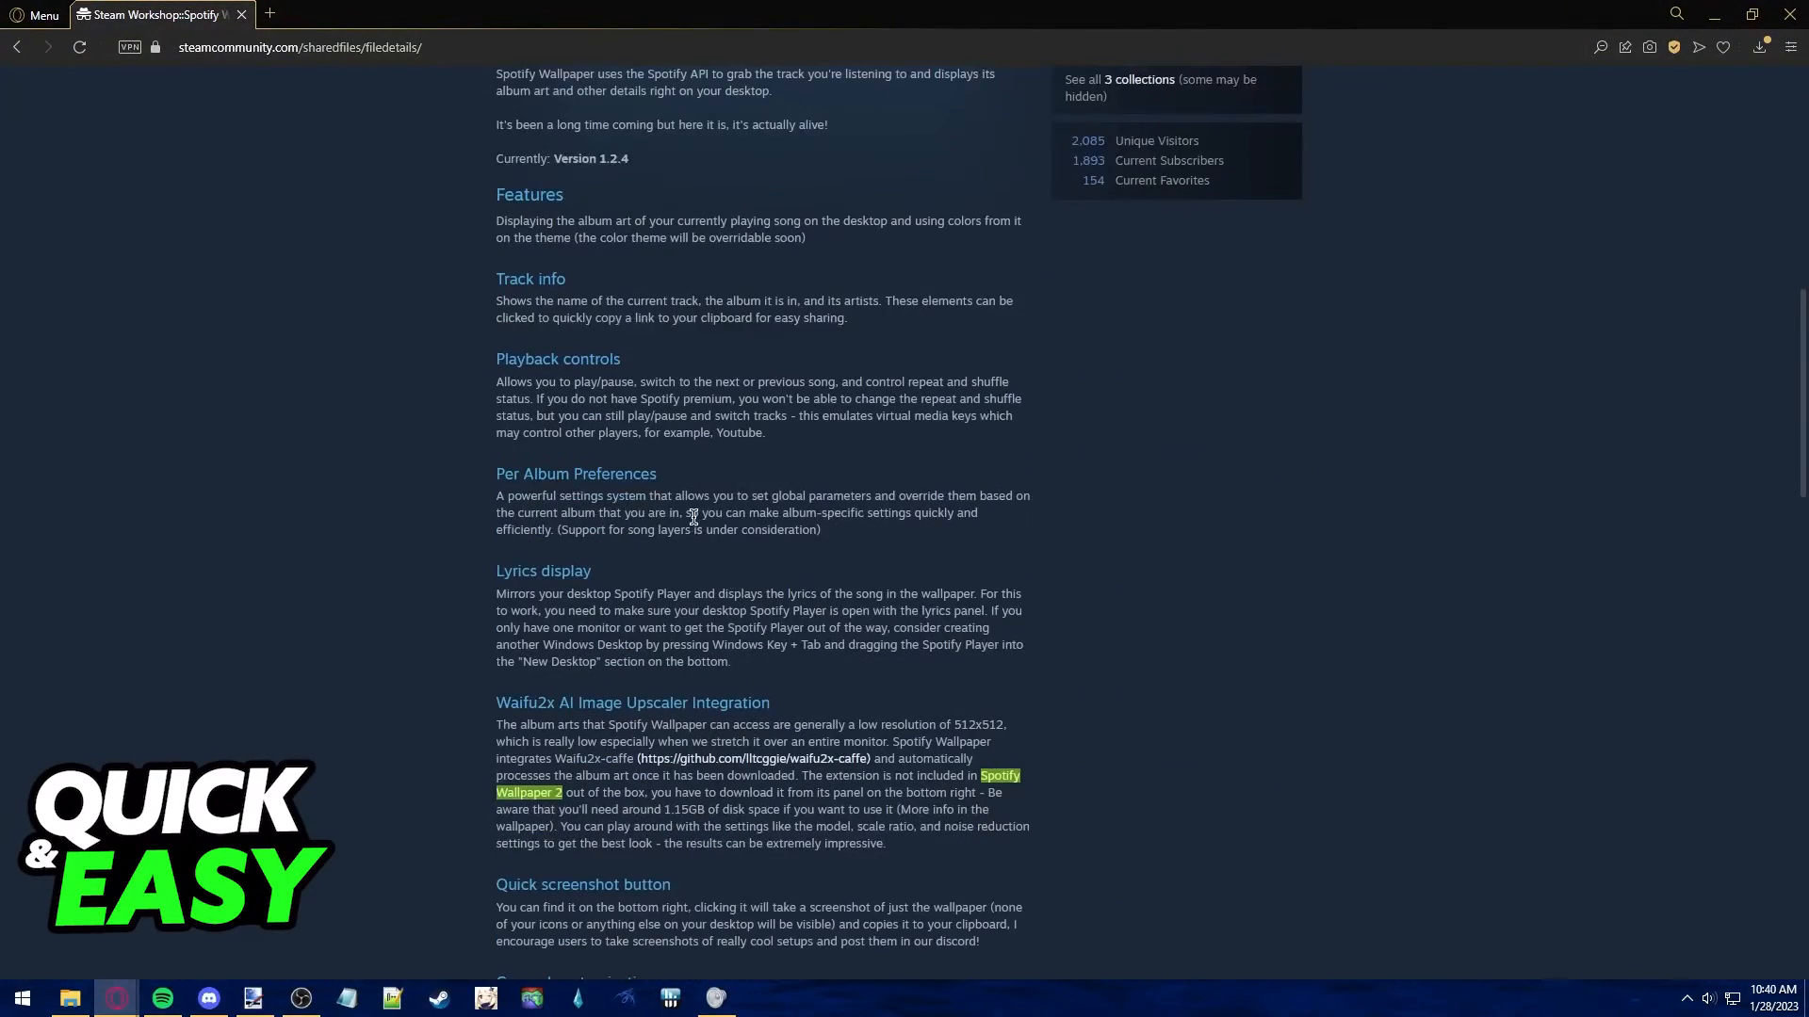
pyautogui.scroll(-3)
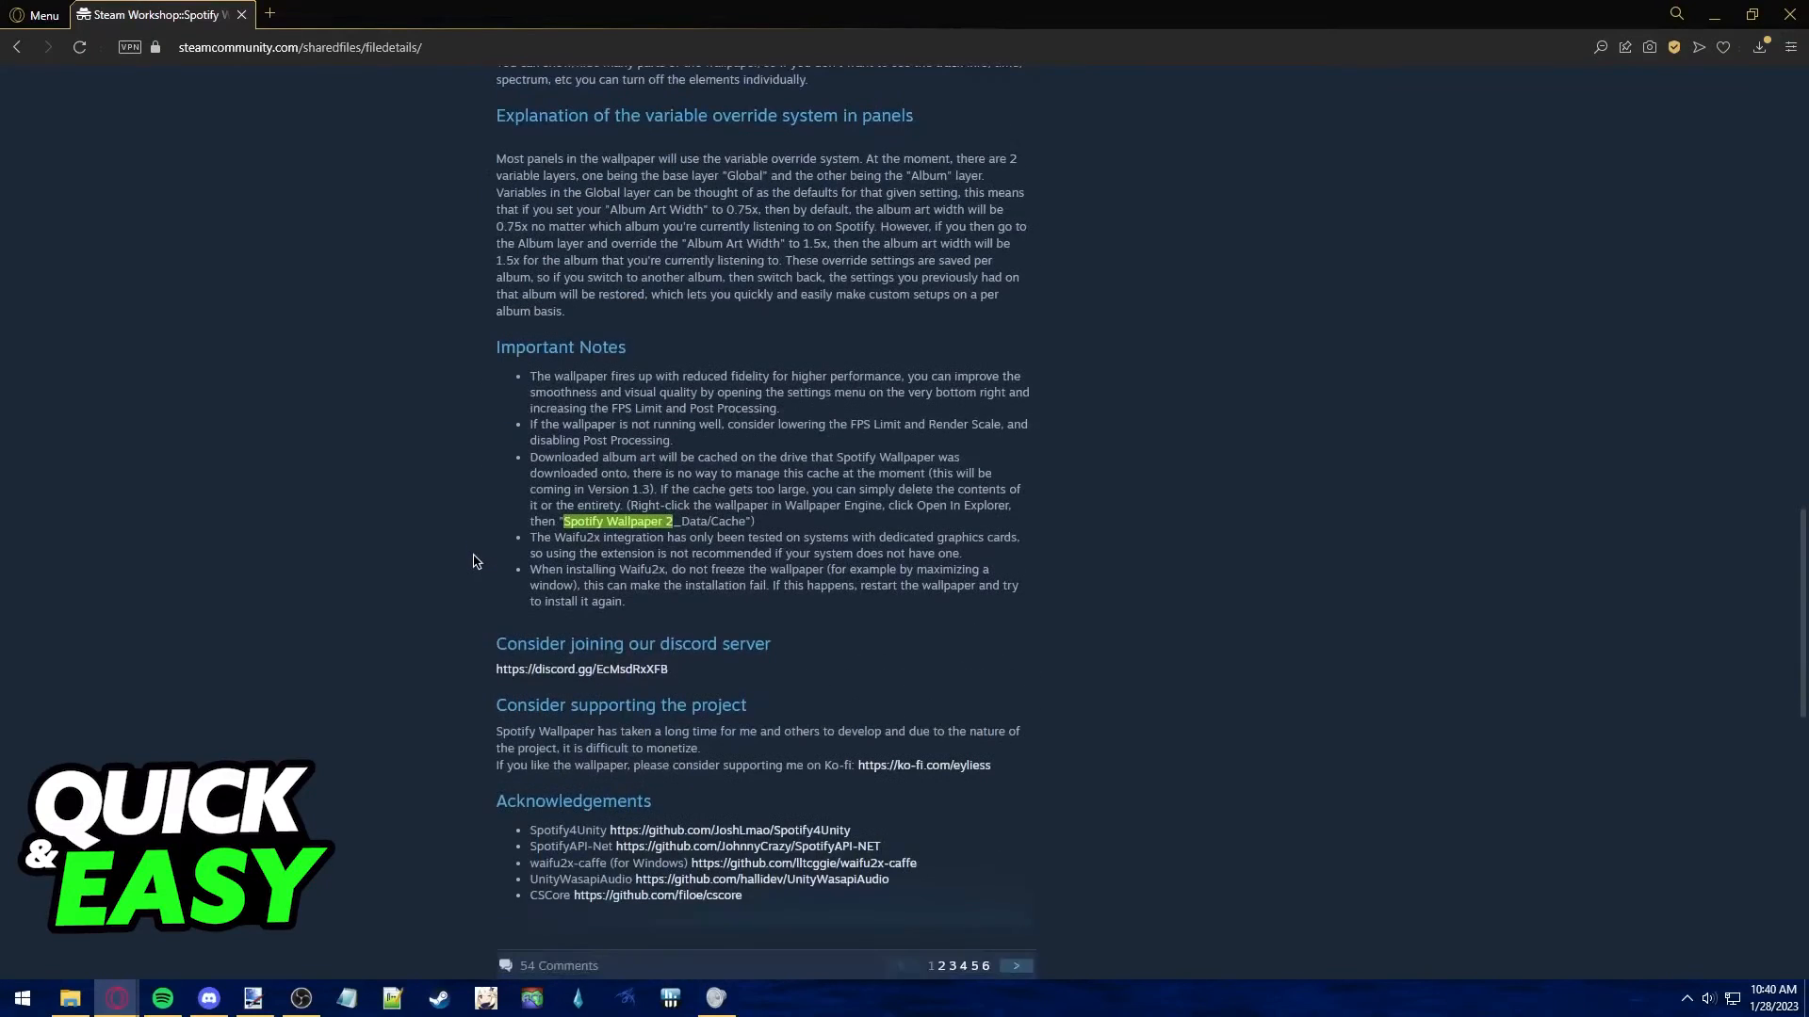
pyautogui.moveTo(482, 550)
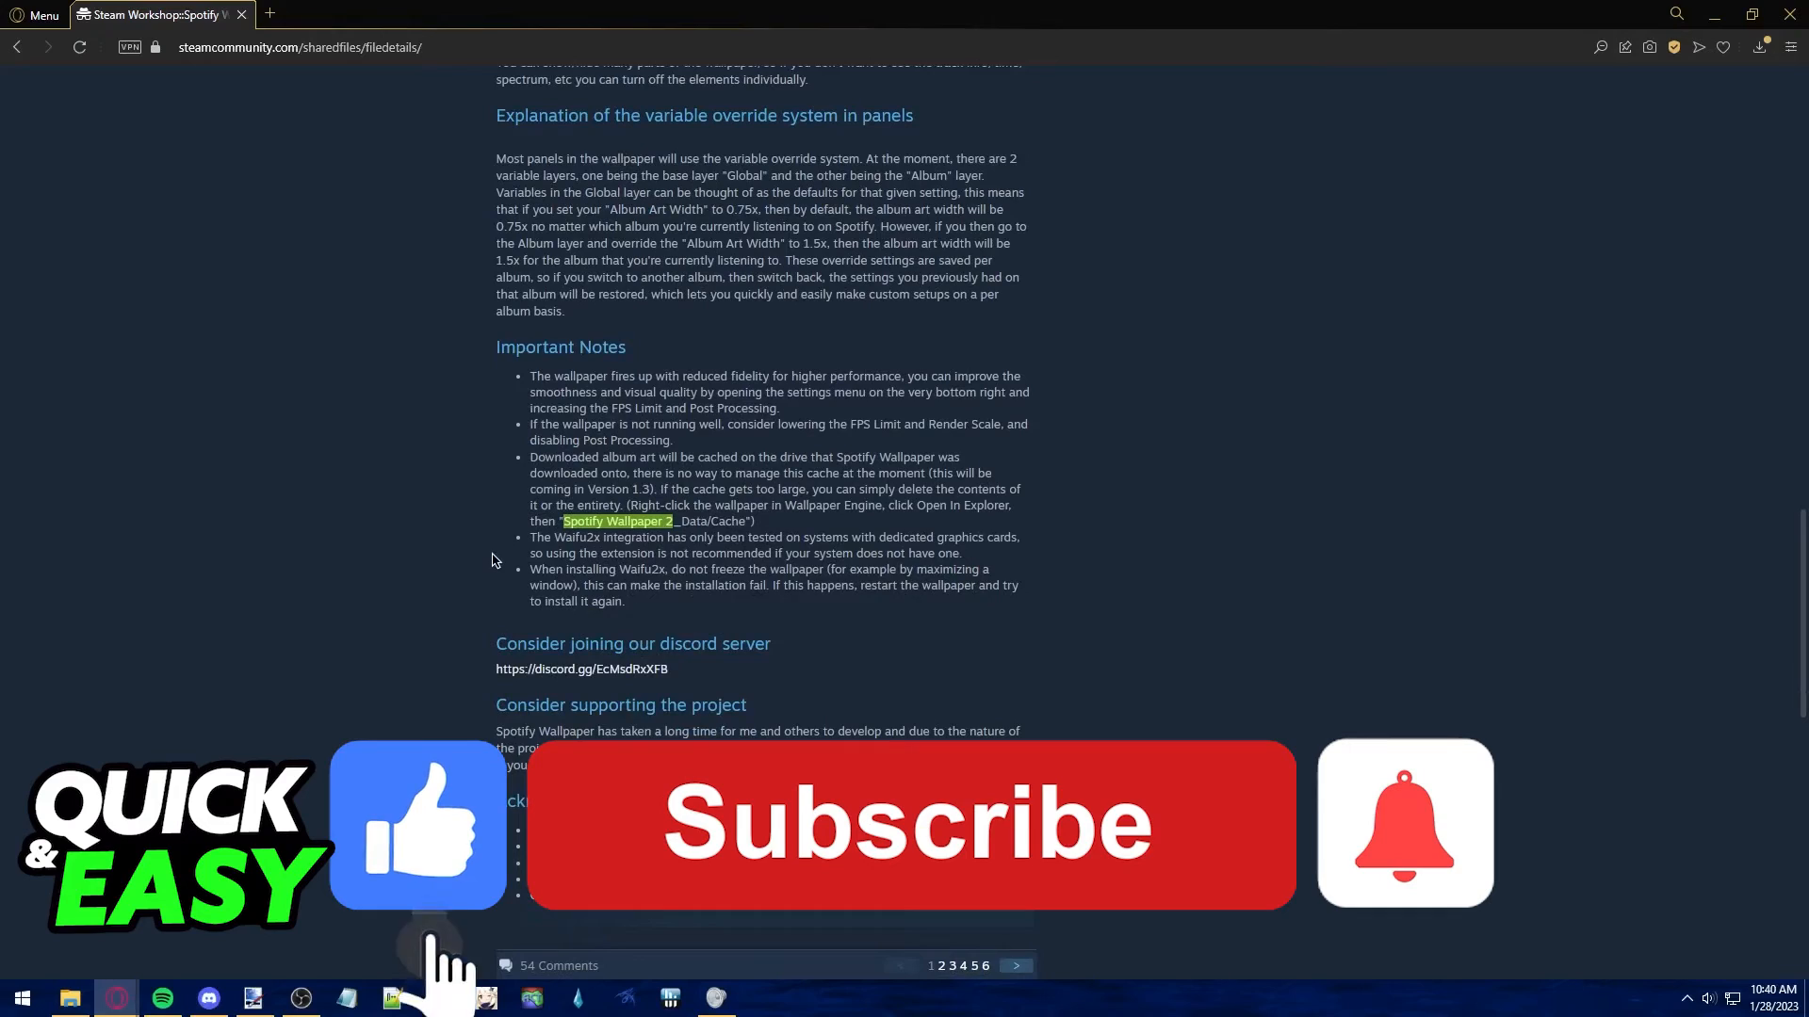
pyautogui.scroll(3)
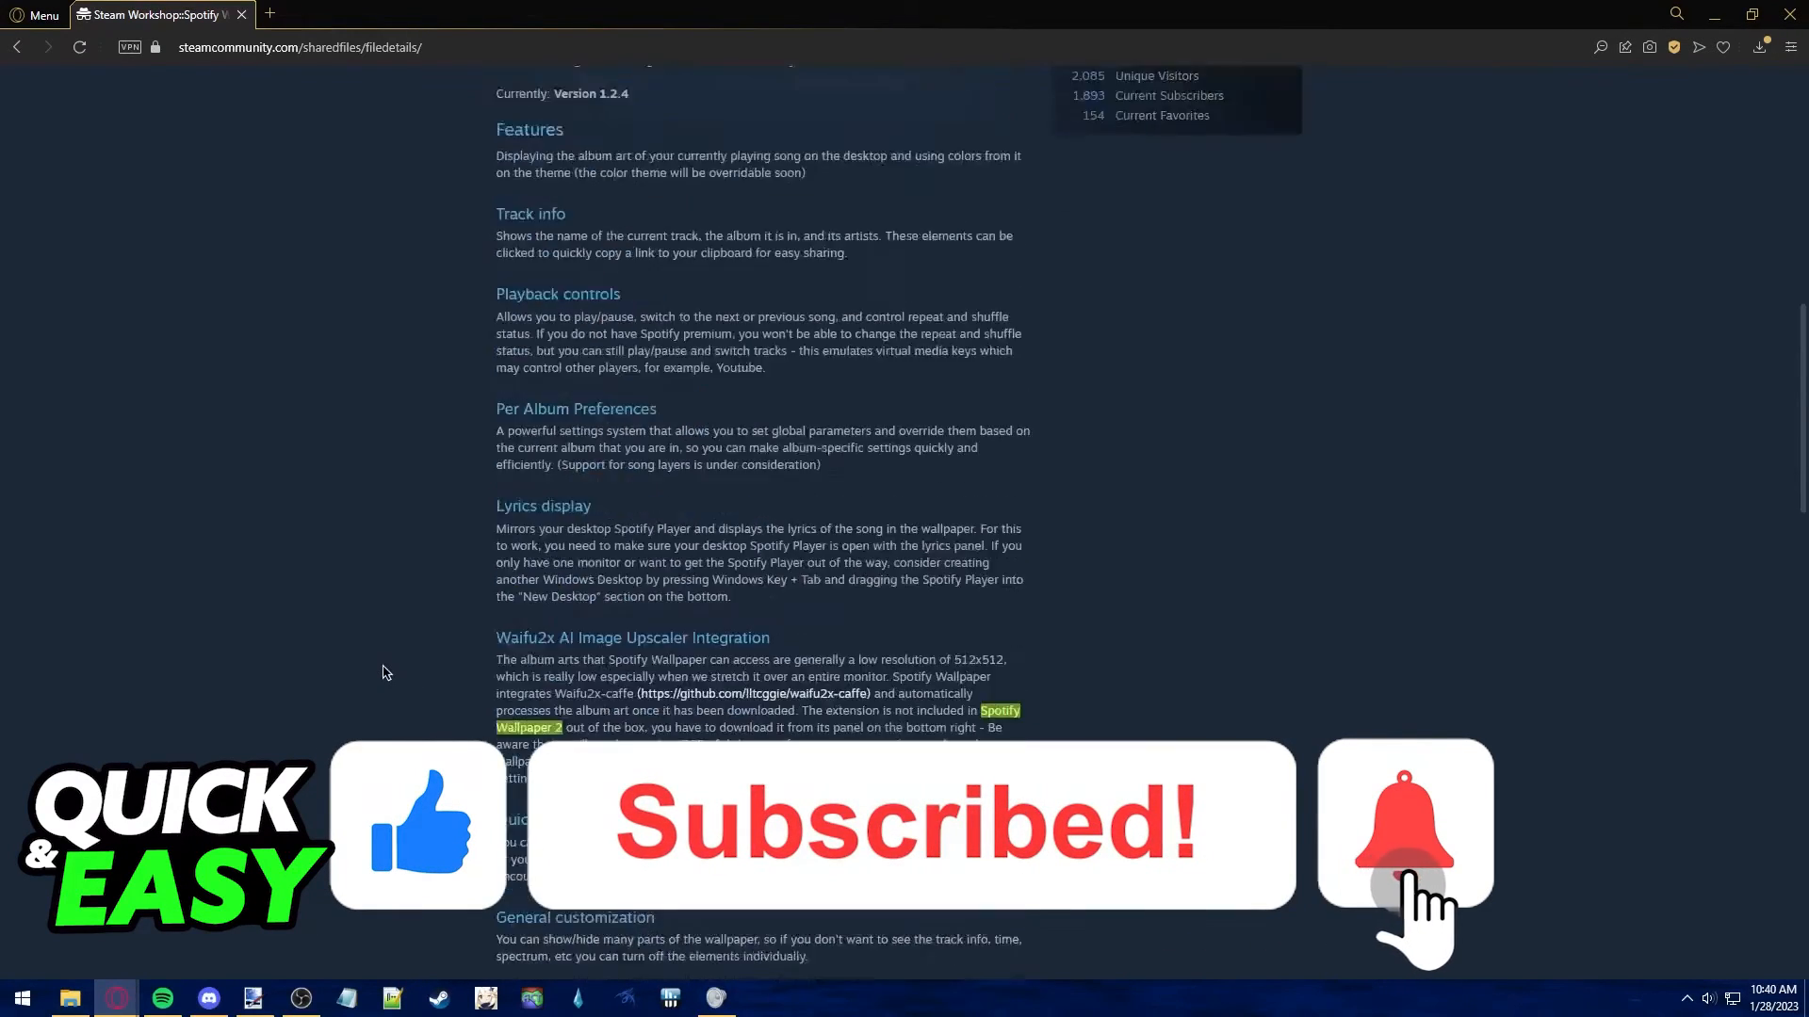
pyautogui.scroll(3)
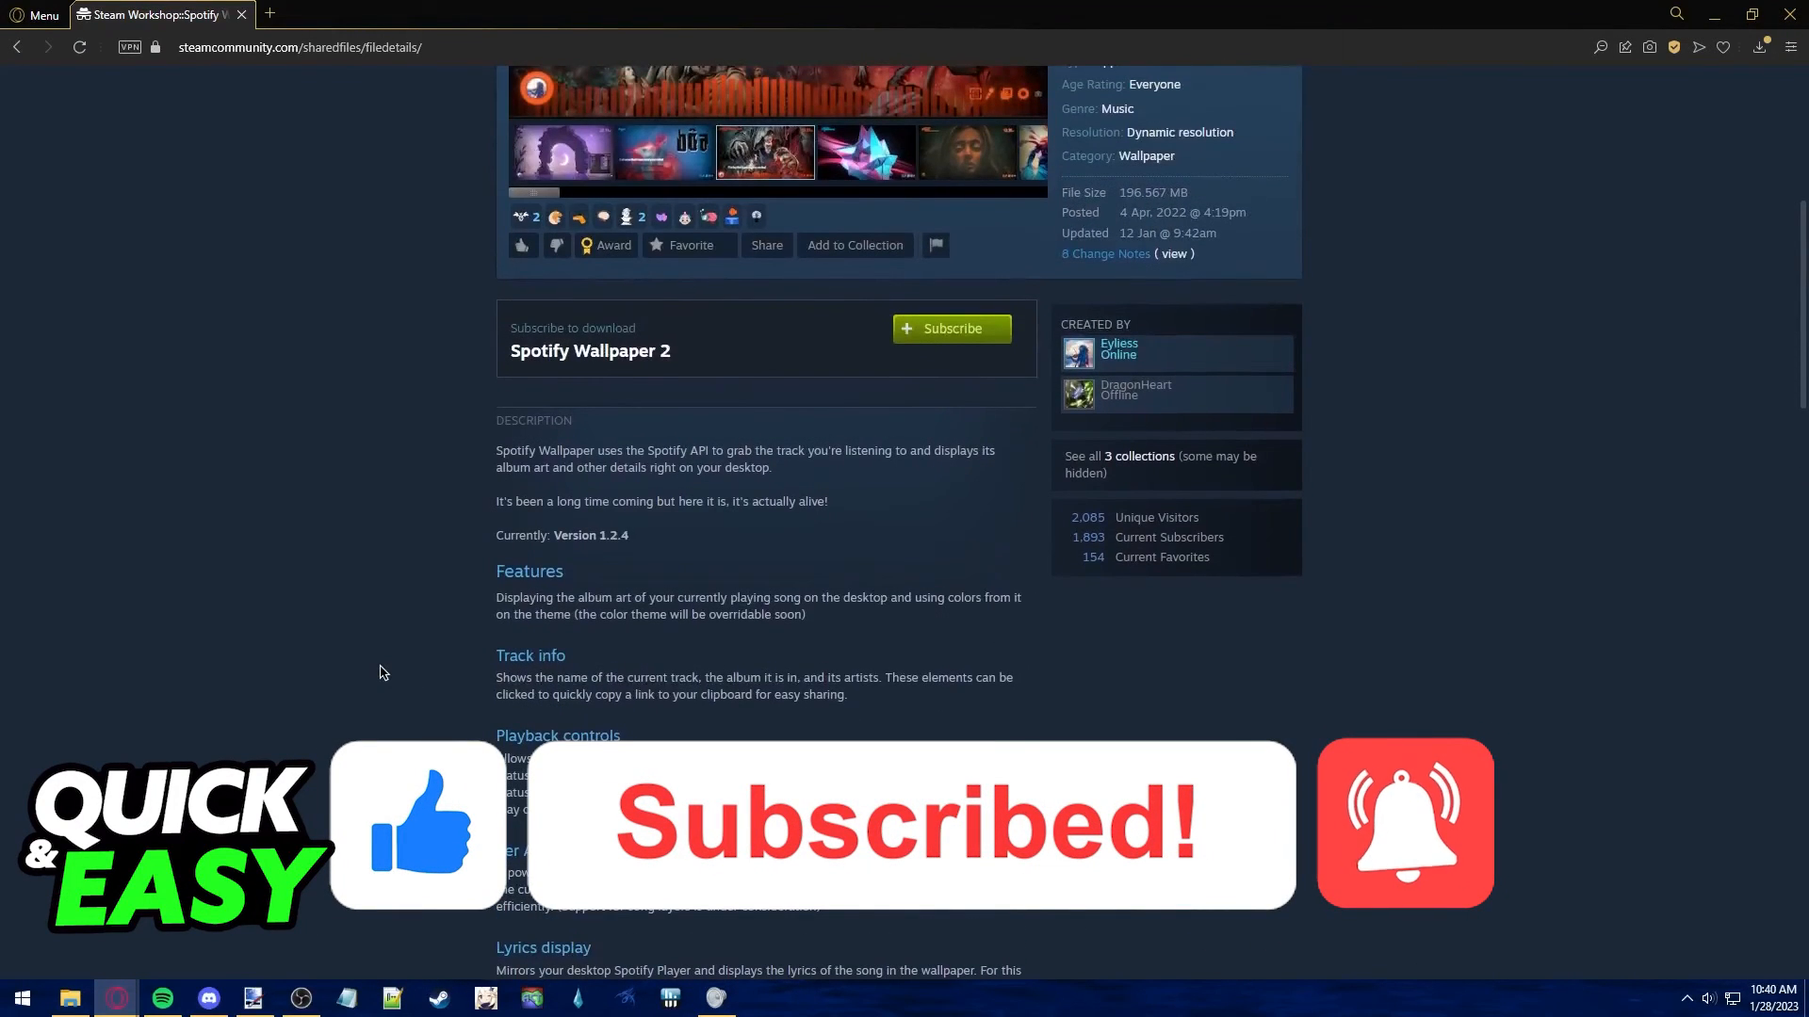
pyautogui.scroll(-3)
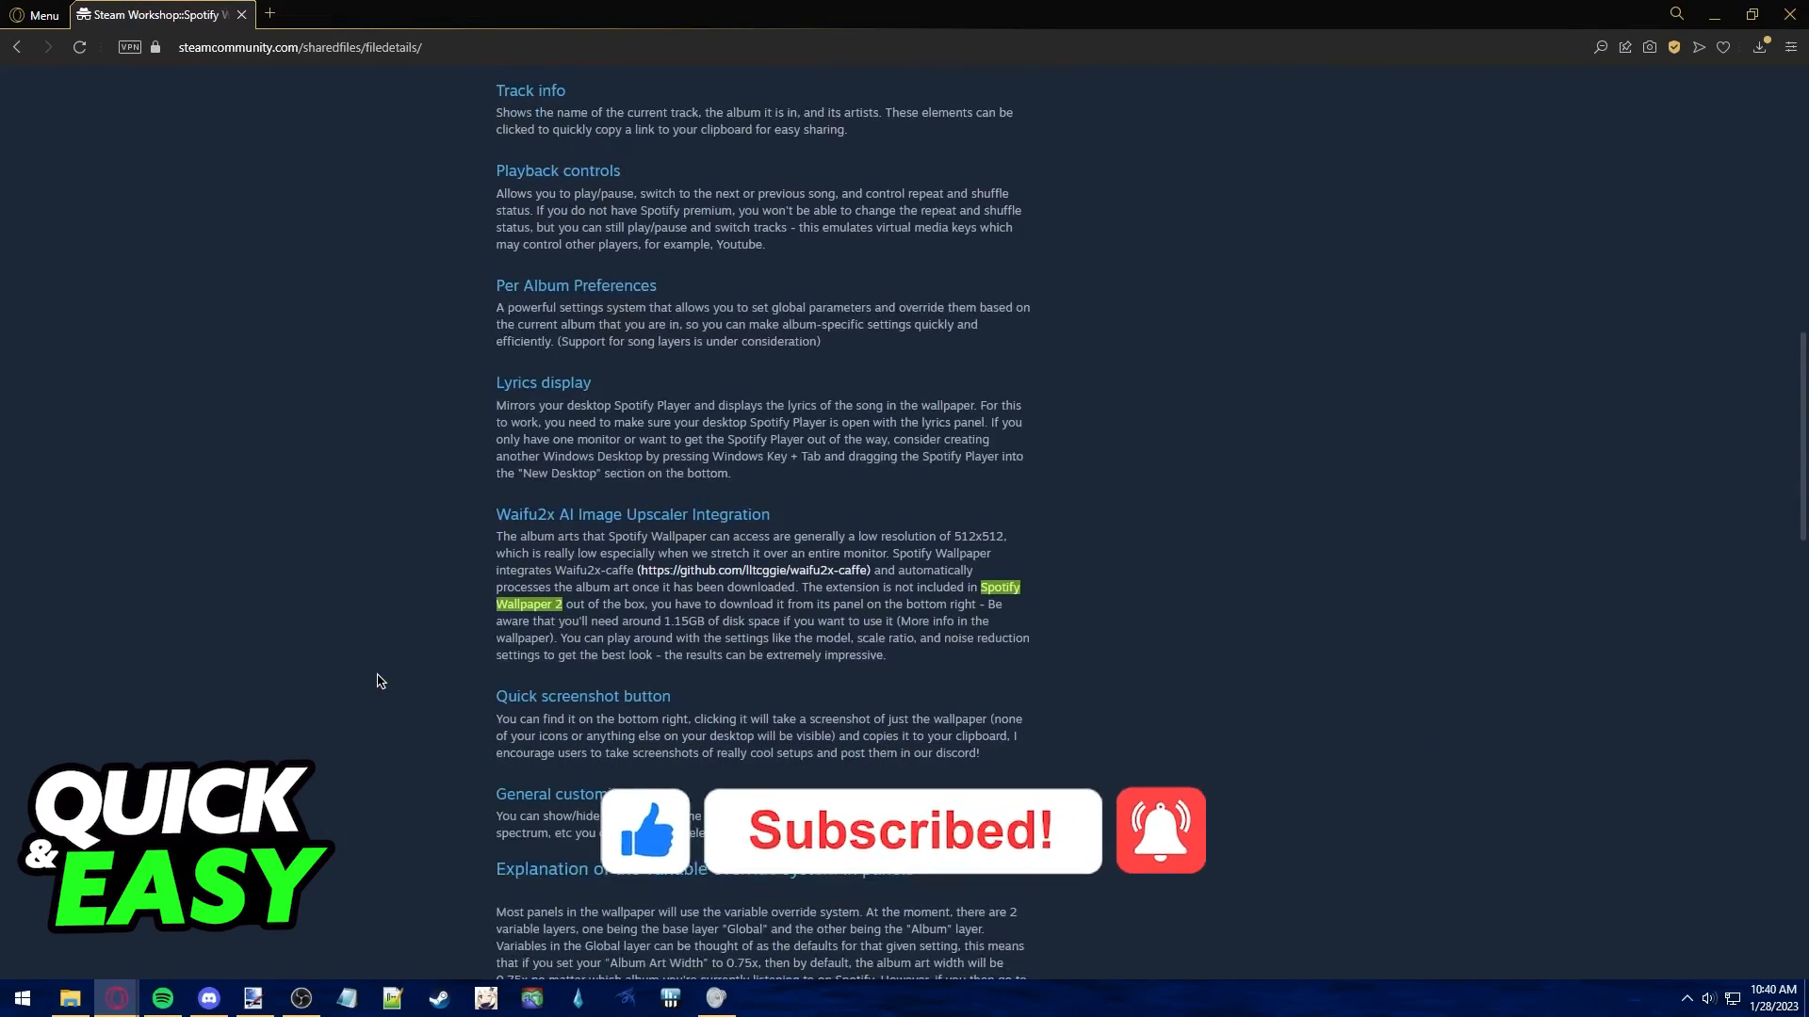